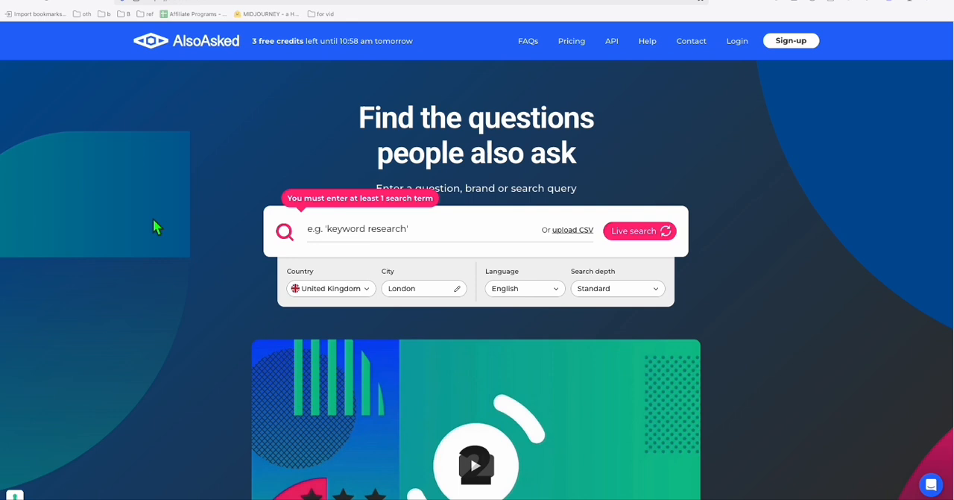
{"action": "mouse_move", "coordinate": [212, 59]}
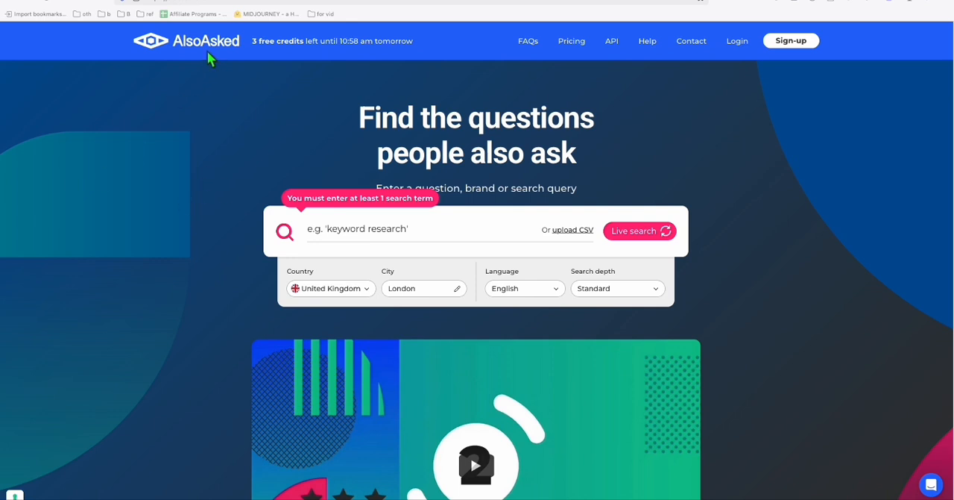
{"action": "mouse_move", "coordinate": [235, 63]}
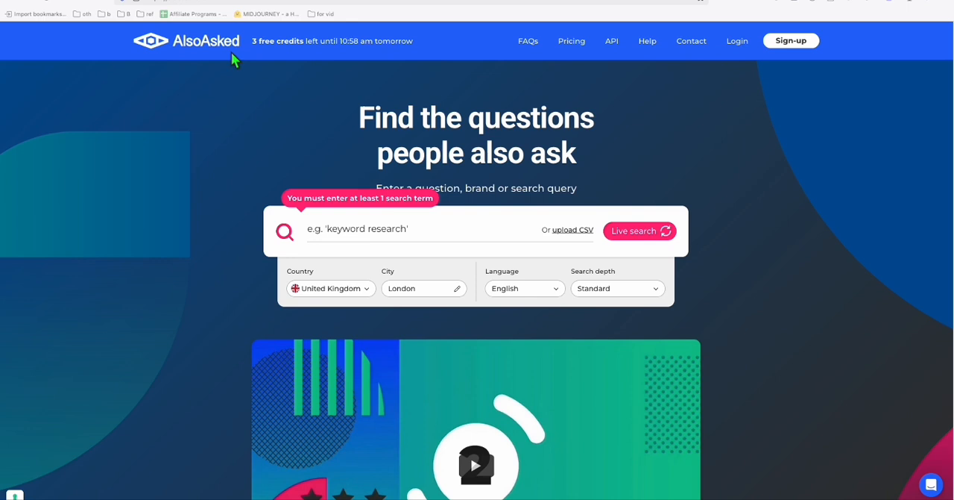
{"action": "mouse_move", "coordinate": [262, 58]}
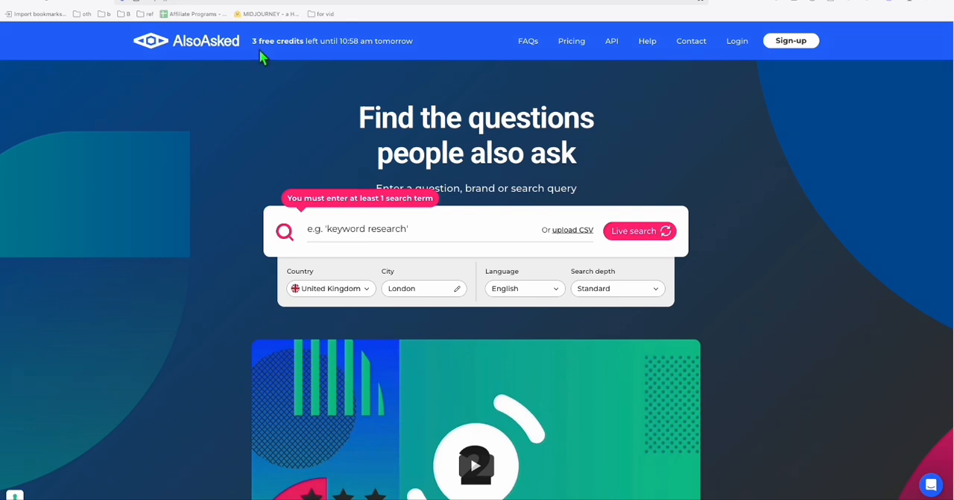
{"action": "mouse_move", "coordinate": [164, 58]}
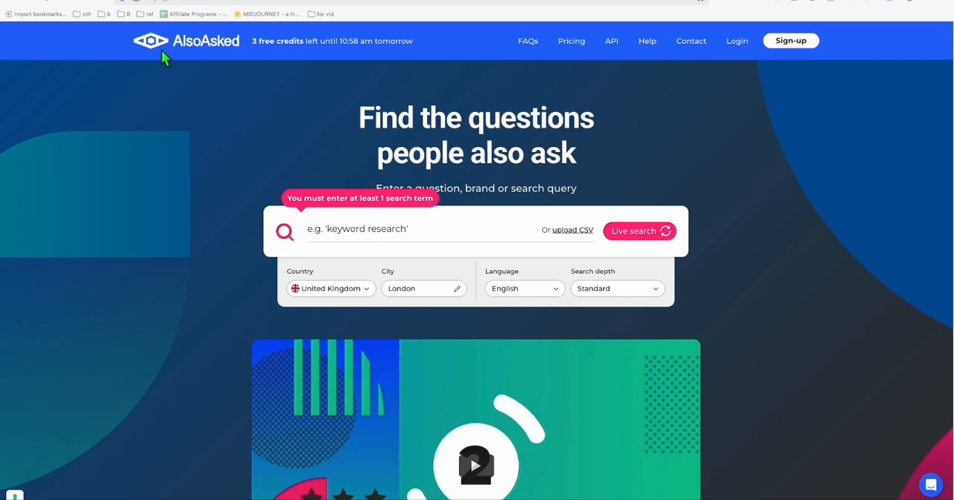
{"action": "mouse_move", "coordinate": [348, 242]}
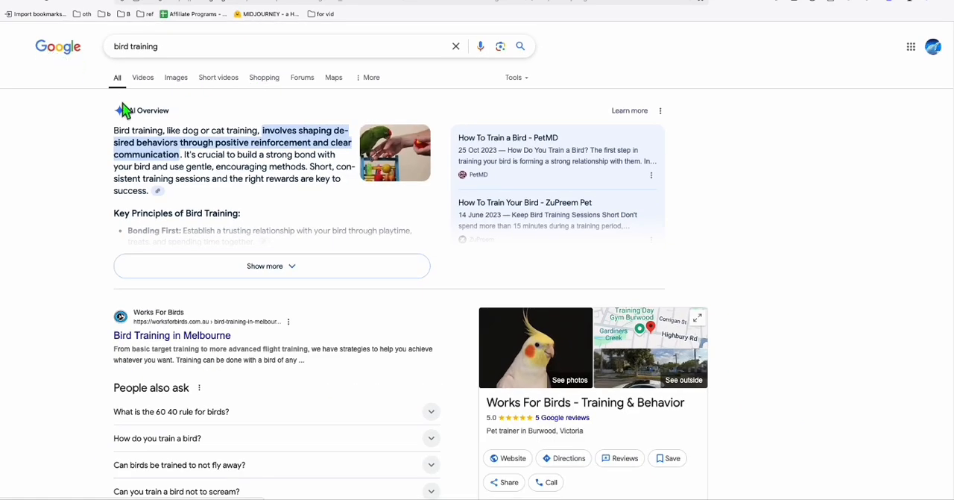
Scroll the bird training results and expand 'Can you train a bird not to scream?'
{"action": "scroll", "scroll_direction": "down", "scroll_amount": 3}
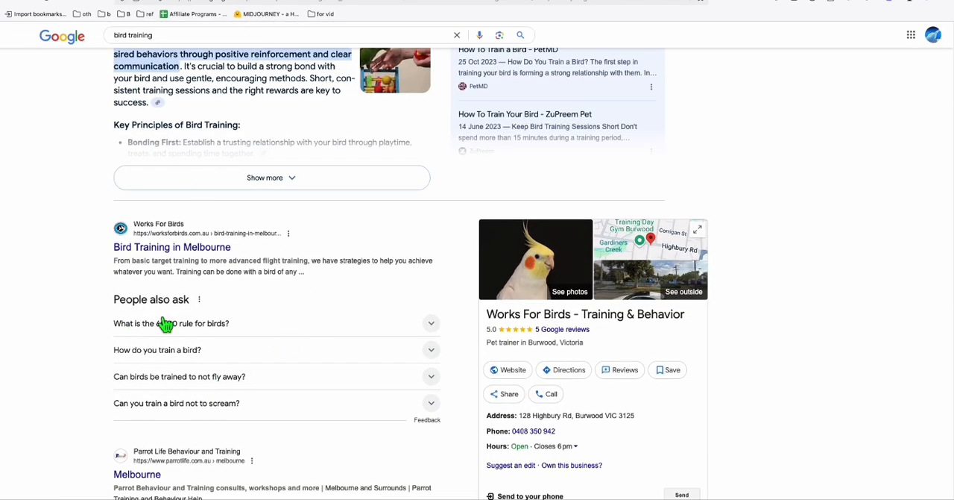
{"action": "scroll", "scroll_direction": "down", "scroll_amount": 3}
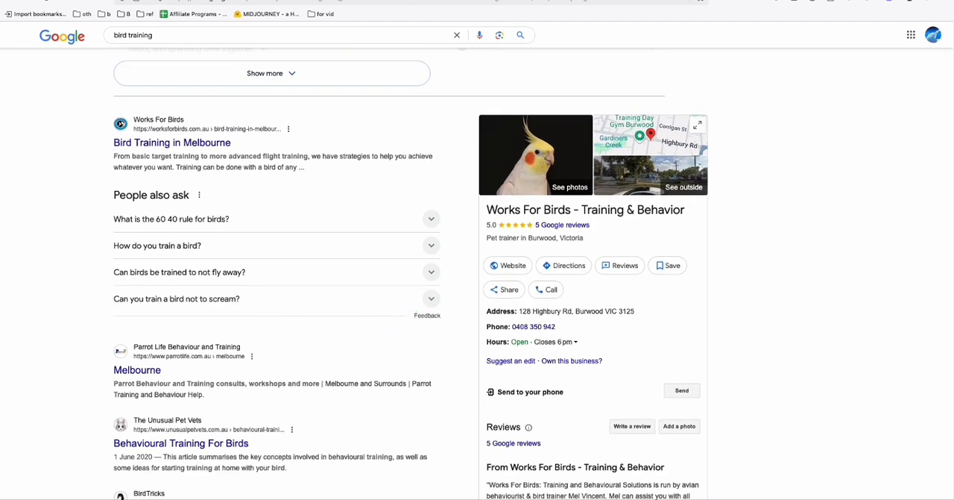
{"action": "left_click", "coordinate": [431, 299]}
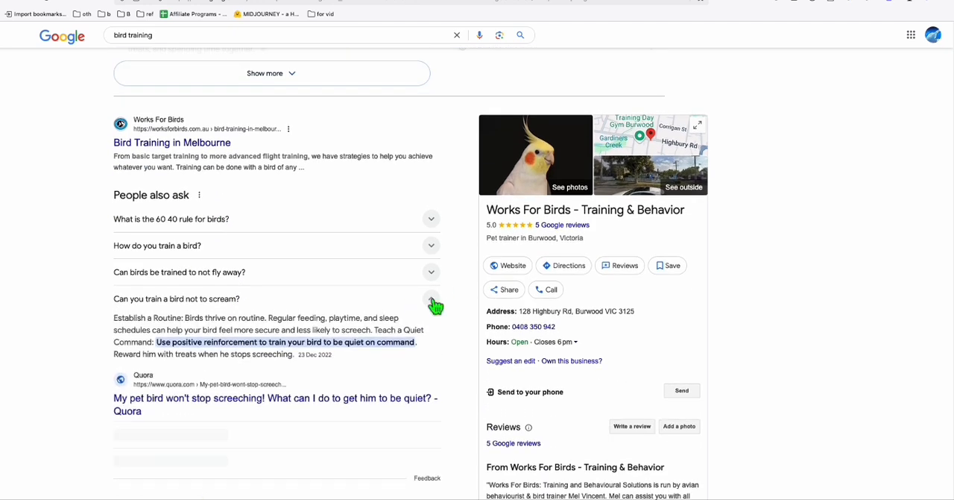
{"action": "left_click", "coordinate": [431, 299]}
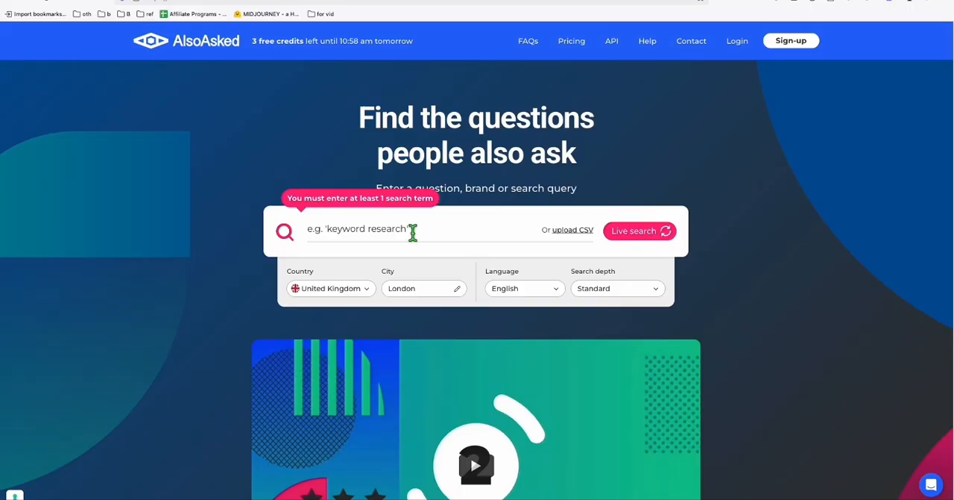
{"action": "mouse_move", "coordinate": [337, 316]}
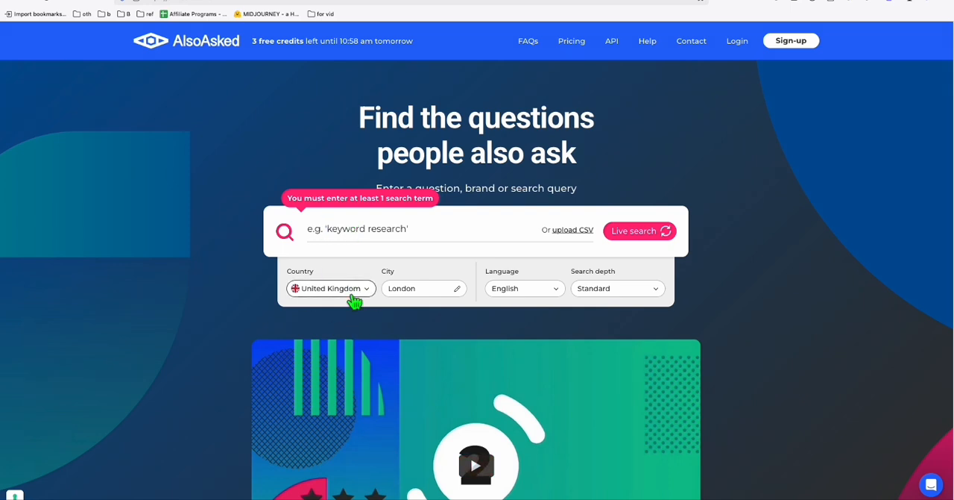
Run an AlsoAsked live search for 'bird training' in United States, New York City
{"action": "left_click", "coordinate": [330, 288]}
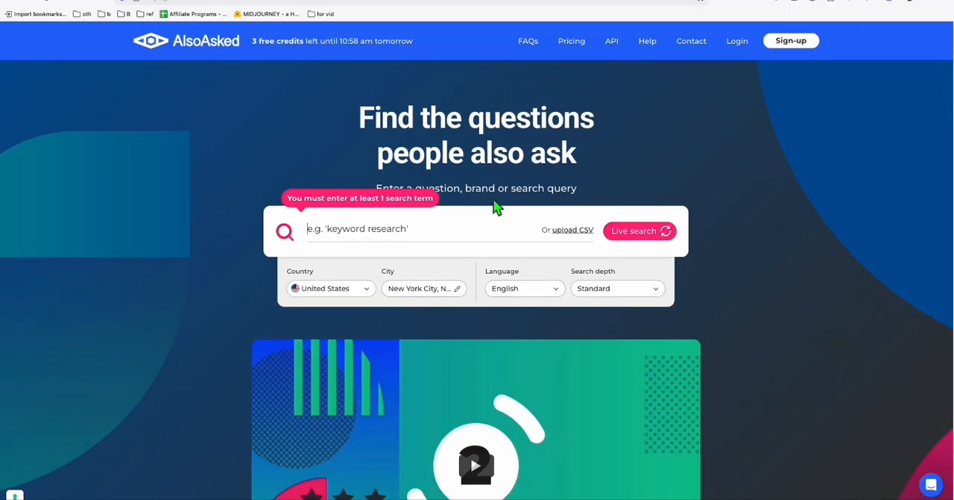
{"action": "mouse_move", "coordinate": [535, 189]}
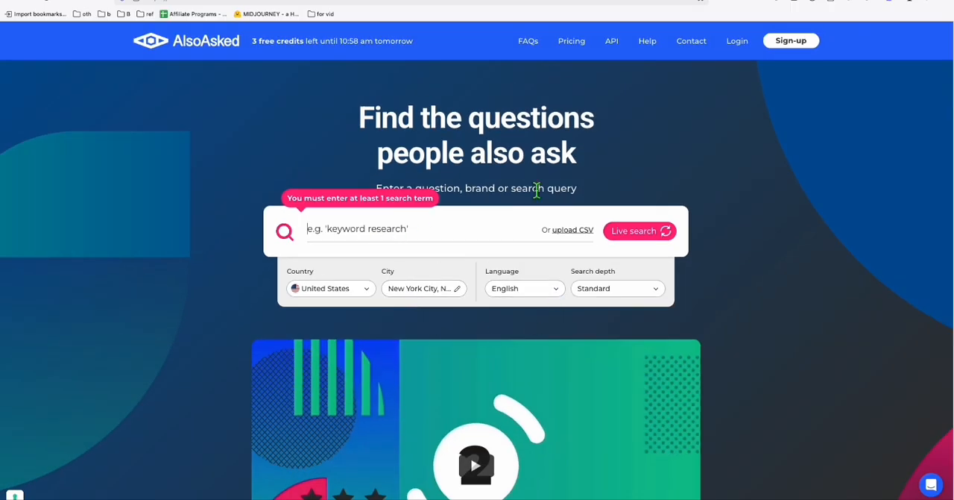
{"action": "type", "text": "bird training"}
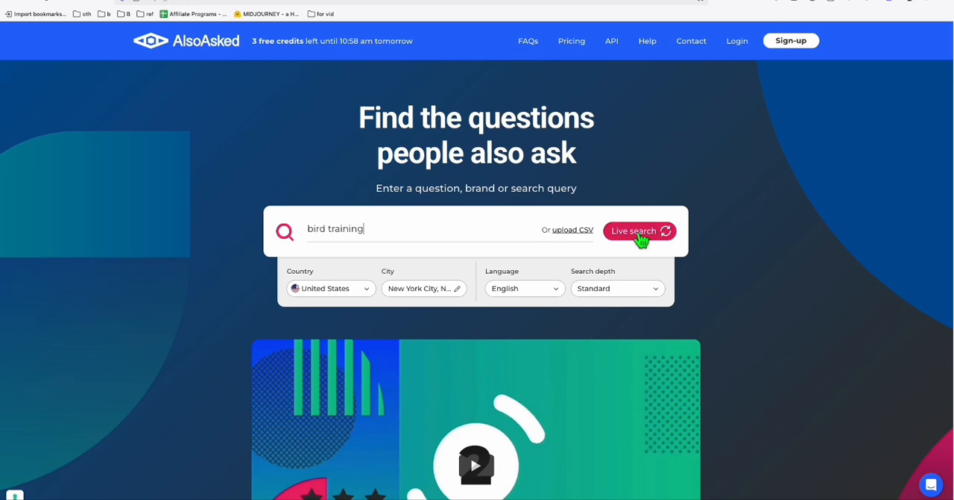
{"action": "left_click", "coordinate": [633, 231]}
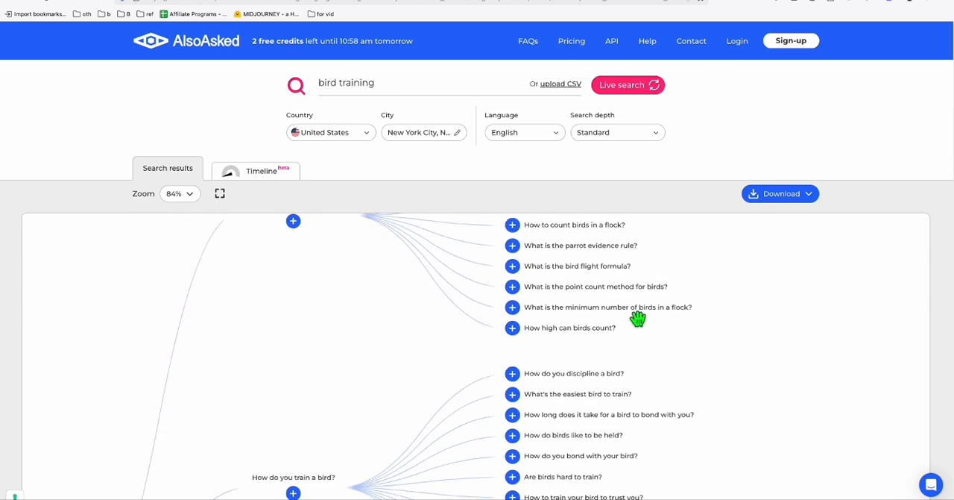
{"action": "mouse_move", "coordinate": [704, 381]}
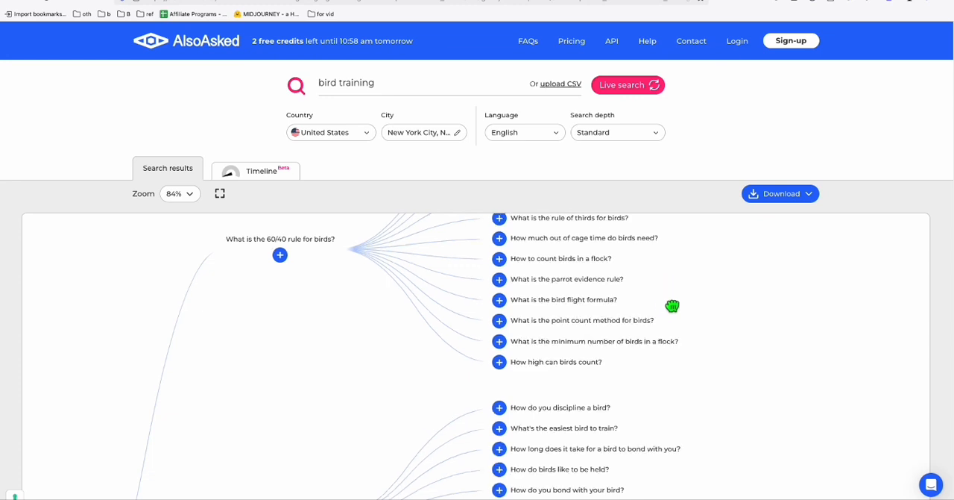
Reveal the png, csv, sheets and xlsx download options, then scroll the question tree
{"action": "left_click", "coordinate": [780, 193]}
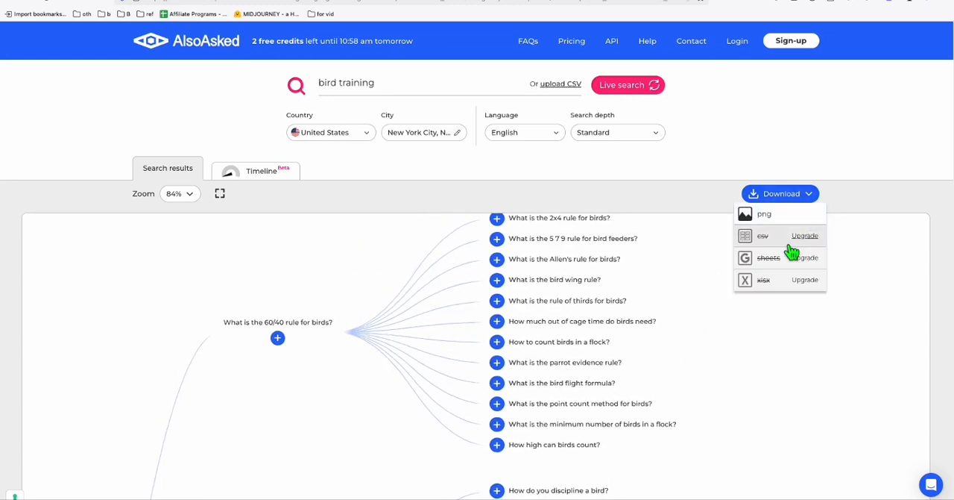
{"action": "mouse_move", "coordinate": [798, 265]}
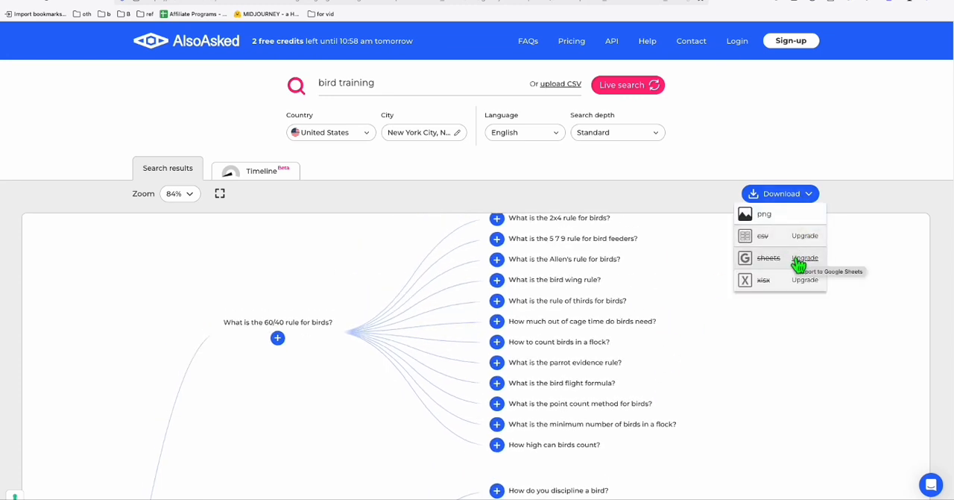
{"action": "mouse_move", "coordinate": [817, 250]}
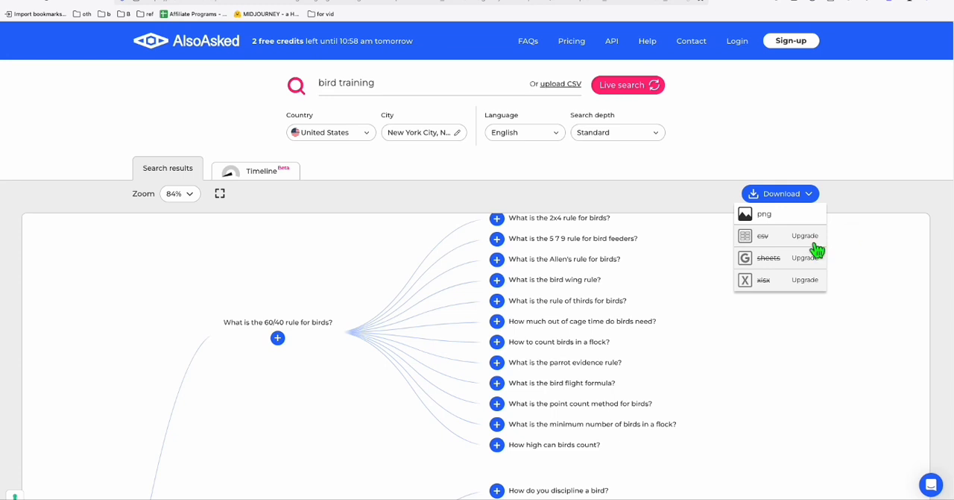
{"action": "mouse_move", "coordinate": [763, 214]}
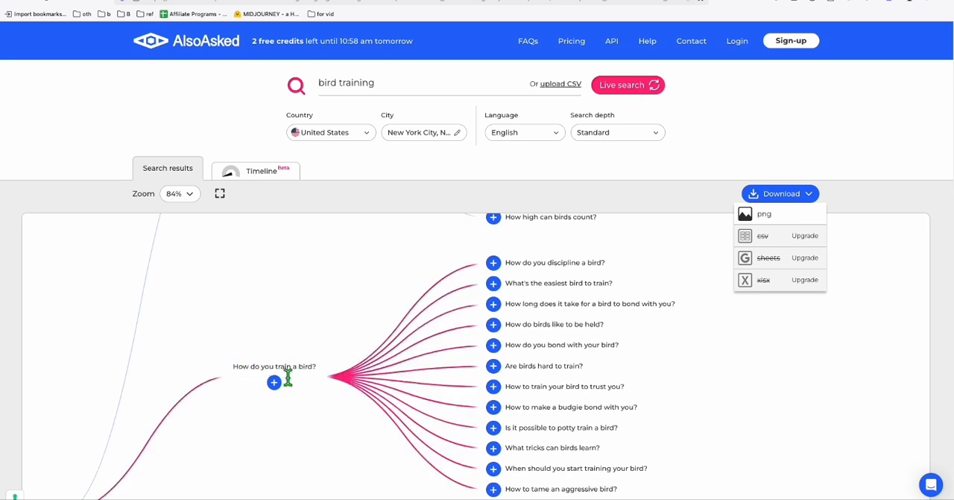
{"action": "mouse_move", "coordinate": [319, 322]}
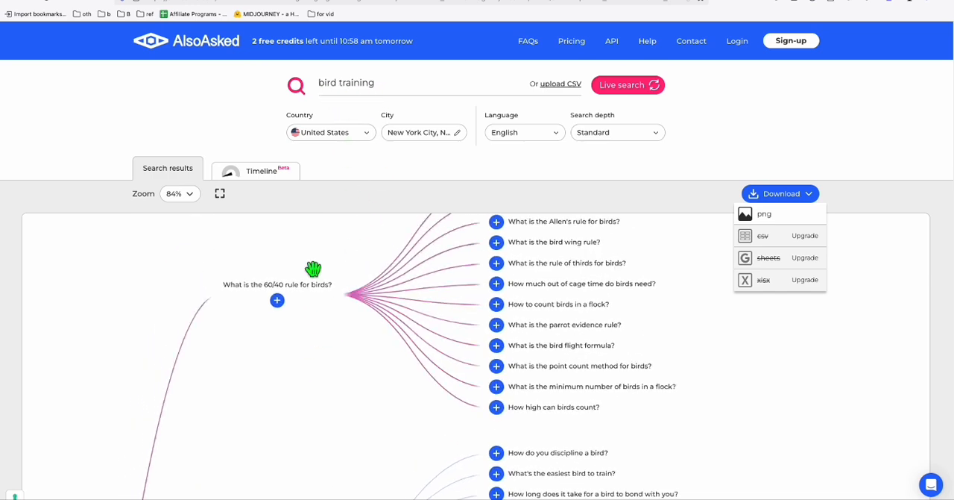
{"action": "scroll", "scroll_direction": "down", "scroll_amount": 3}
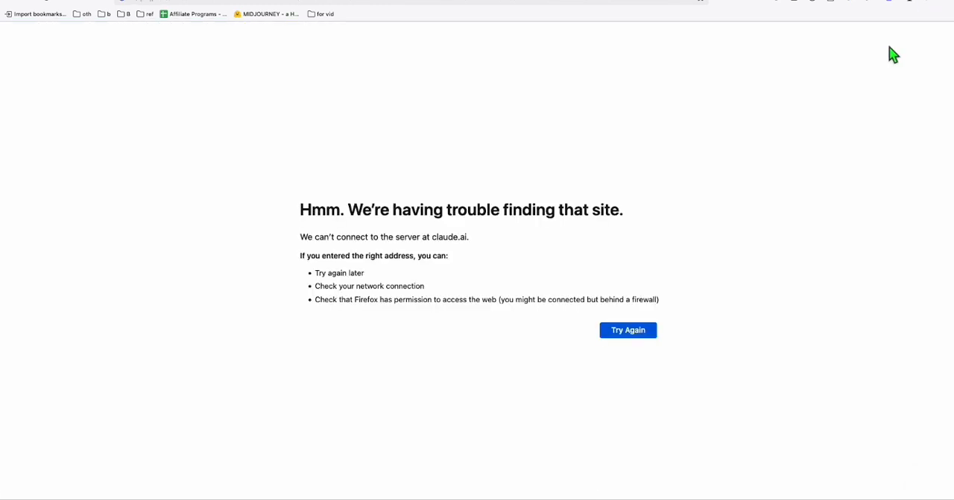
{"action": "mouse_move", "coordinate": [316, 278]}
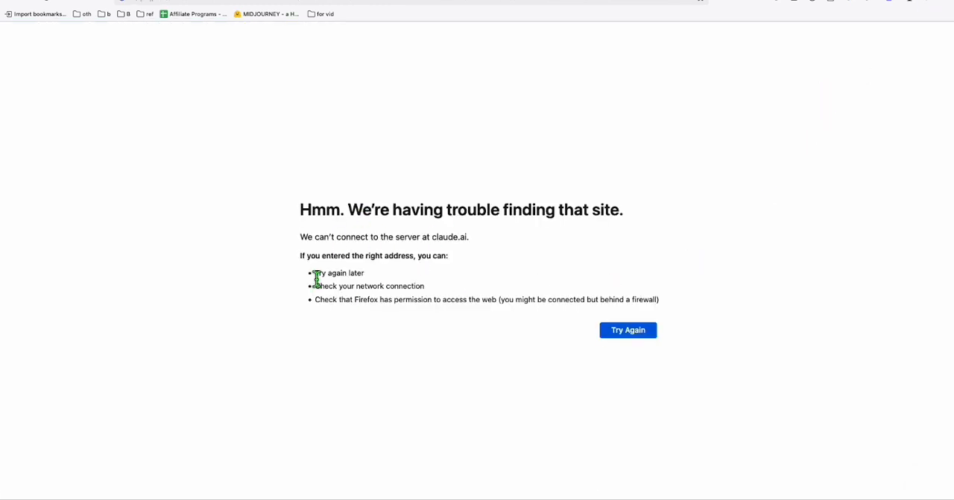
{"action": "mouse_move", "coordinate": [147, 51]}
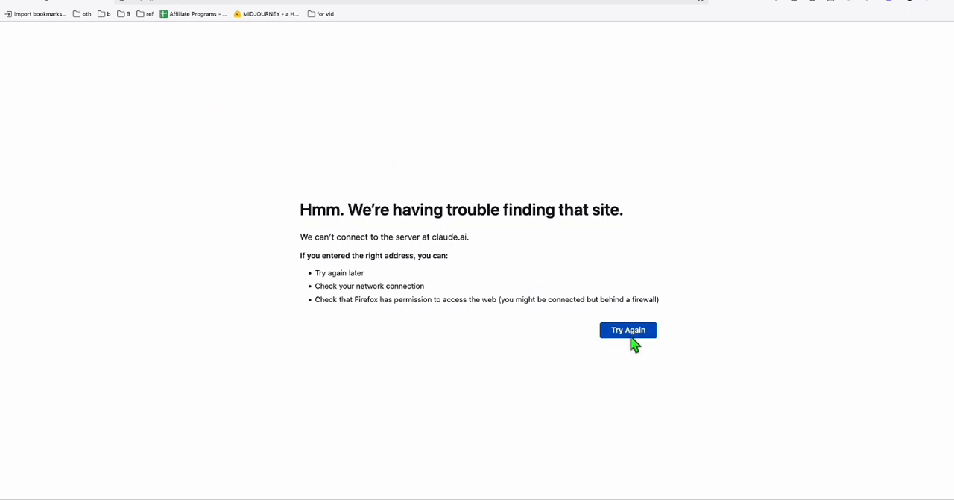
{"action": "mouse_move", "coordinate": [406, 254]}
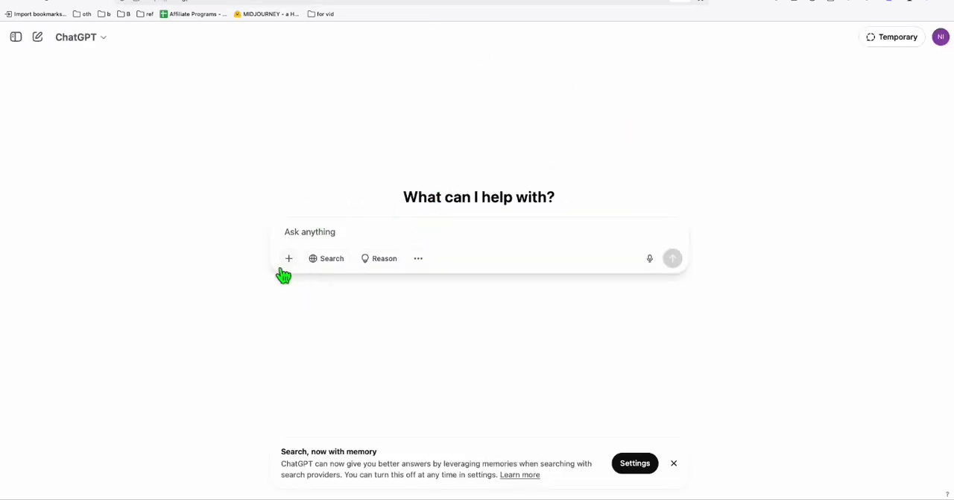
{"action": "mouse_move", "coordinate": [302, 292]}
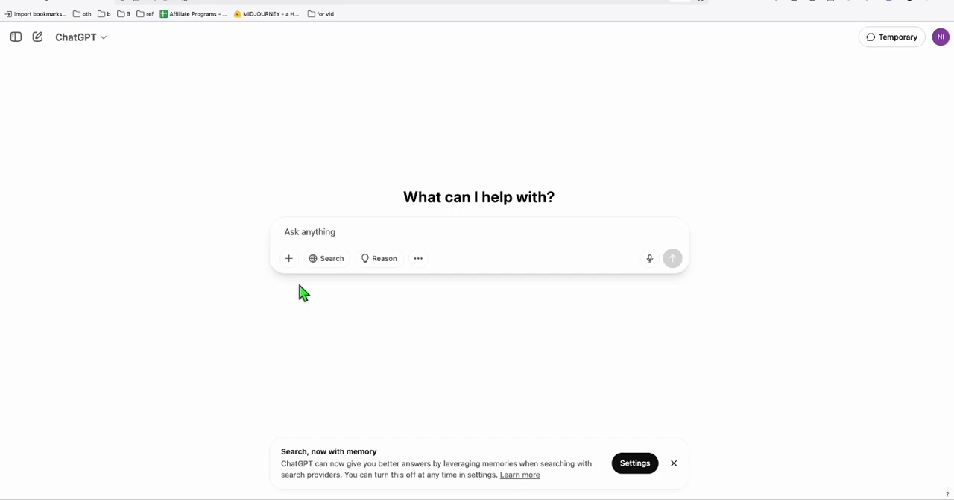
{"action": "mouse_move", "coordinate": [289, 258]}
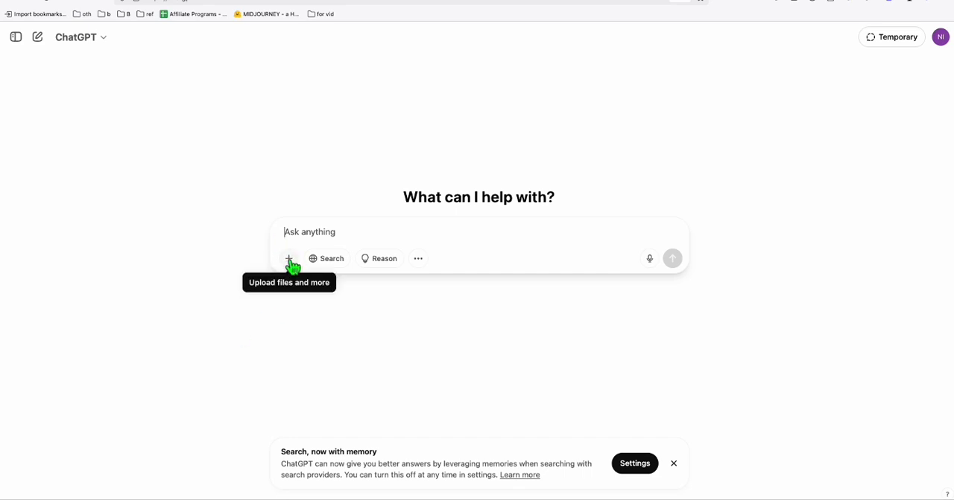
Upload the question-map PNG and ask ChatGPT 'Can you extract all the text from this PNG Image'
{"action": "left_click", "coordinate": [290, 258]}
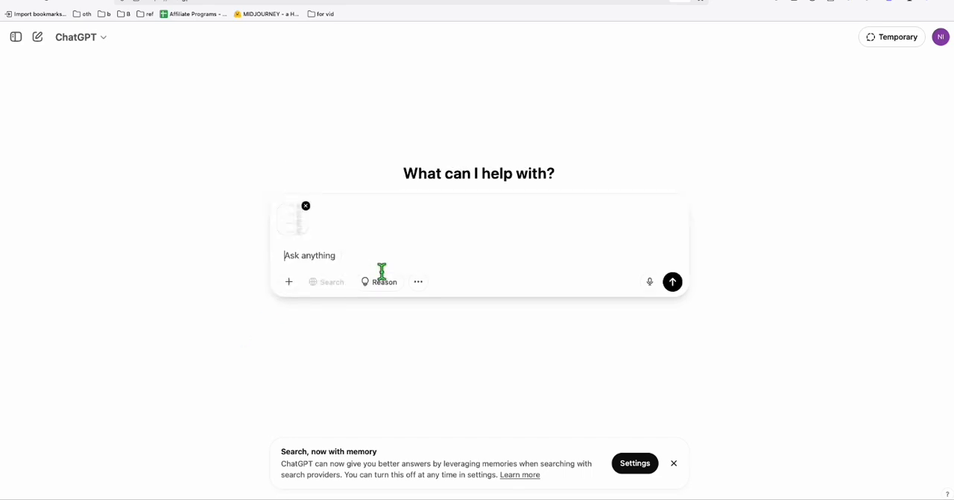
{"action": "type", "text": "Can you extract all the text from this PNG Image"}
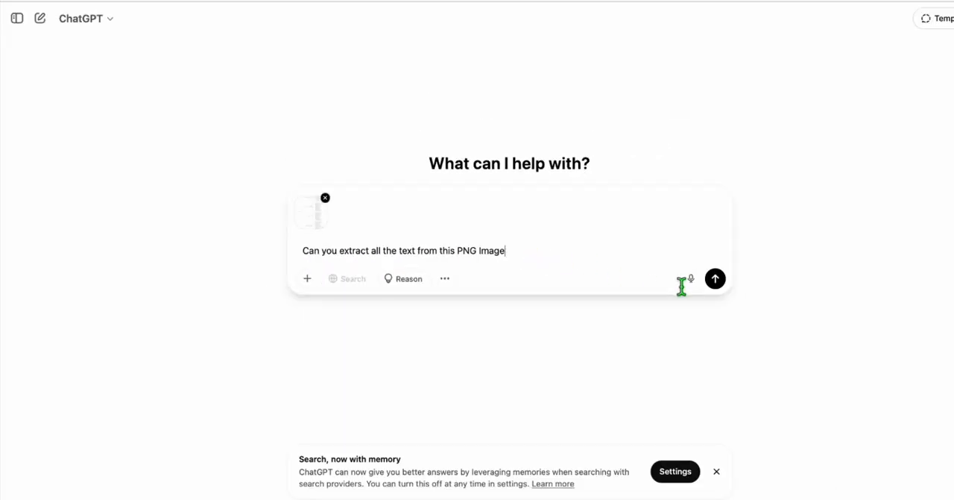
{"action": "left_click", "coordinate": [714, 278]}
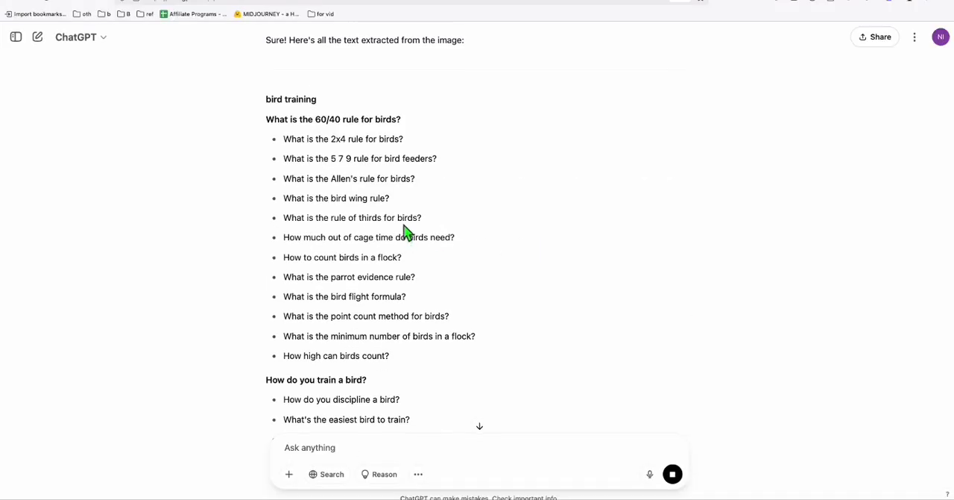
{"action": "scroll", "scroll_direction": "up", "scroll_amount": 3}
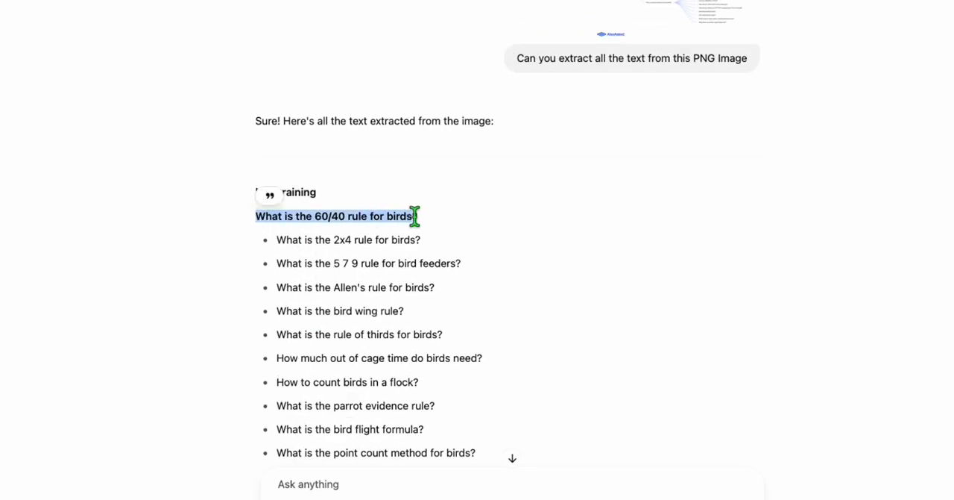
{"action": "scroll", "scroll_direction": "down", "scroll_amount": 3}
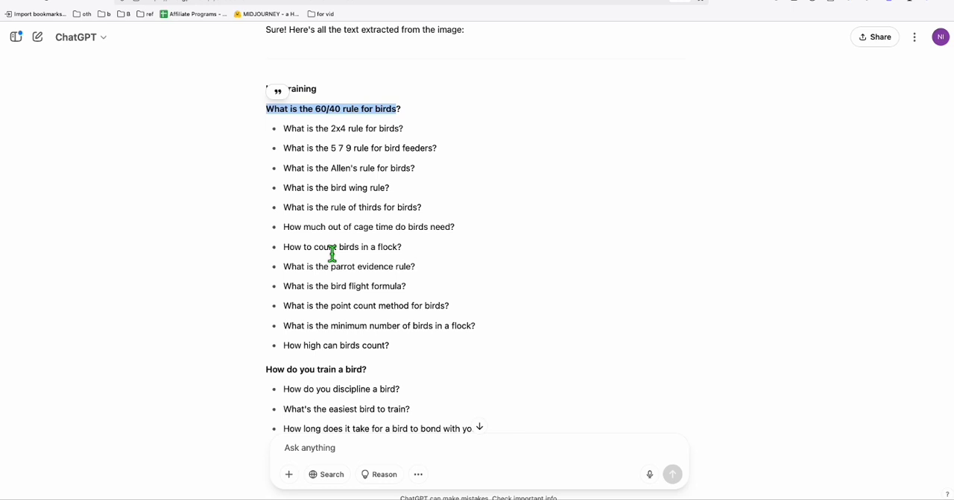
{"action": "scroll", "scroll_direction": "down", "scroll_amount": 3}
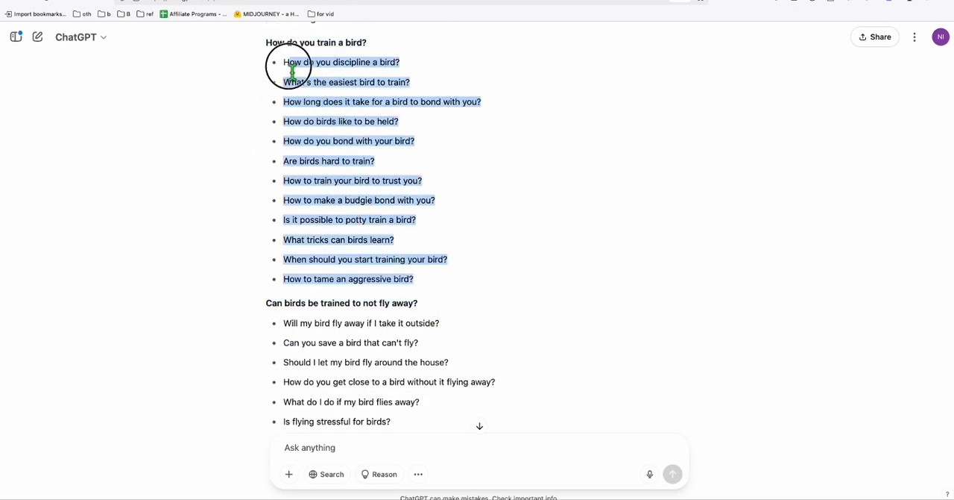
Scroll the extracted list down to the fly-away and screaming question groups
{"action": "scroll", "scroll_direction": "down", "scroll_amount": 3}
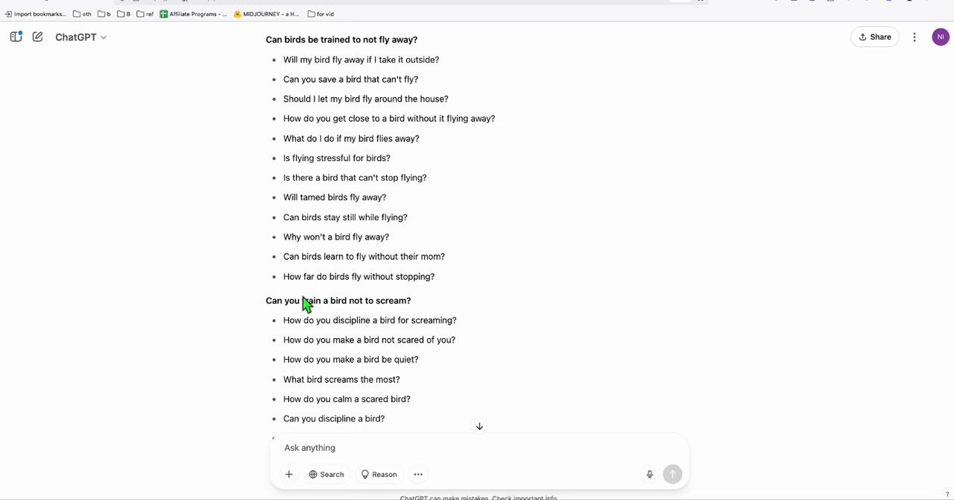
{"action": "mouse_move", "coordinate": [343, 317]}
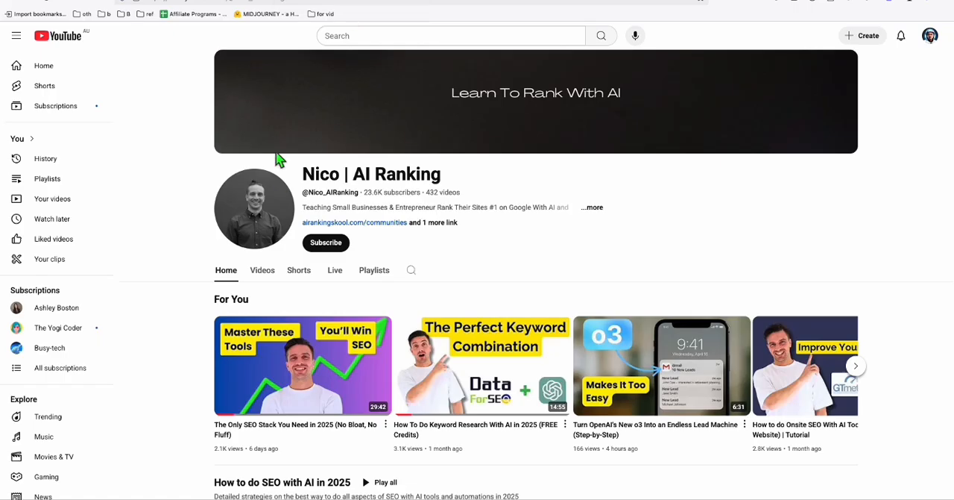
Launch the AI Ranking free website keyword ranking tool
{"action": "double_click", "coordinate": [371, 174]}
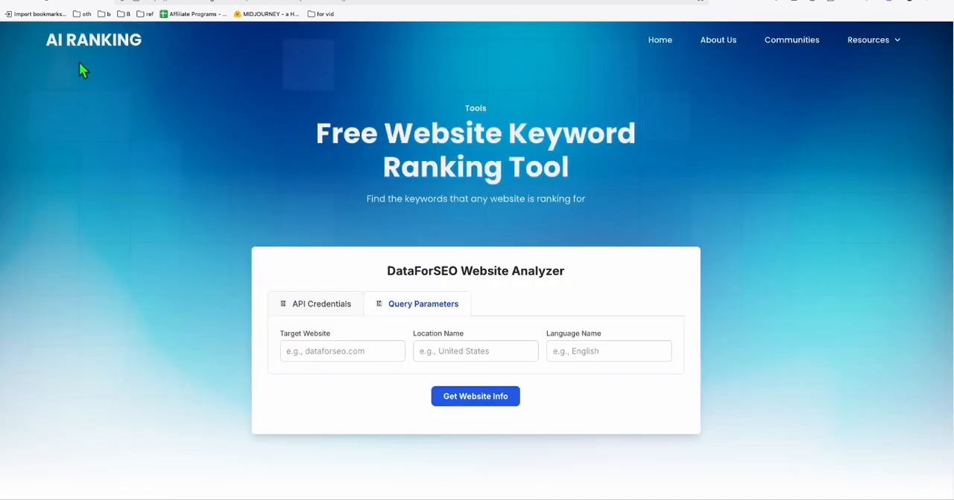
{"action": "mouse_move", "coordinate": [75, 60]}
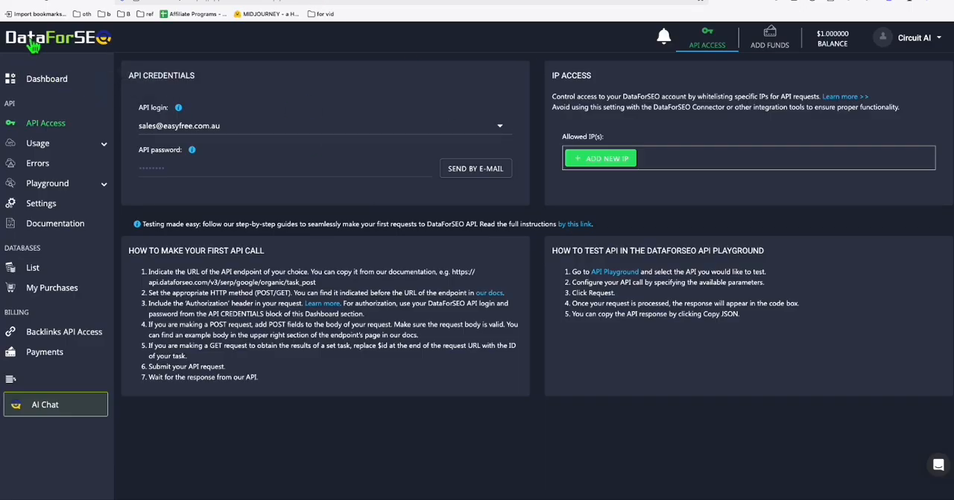
{"action": "mouse_move", "coordinate": [82, 48]}
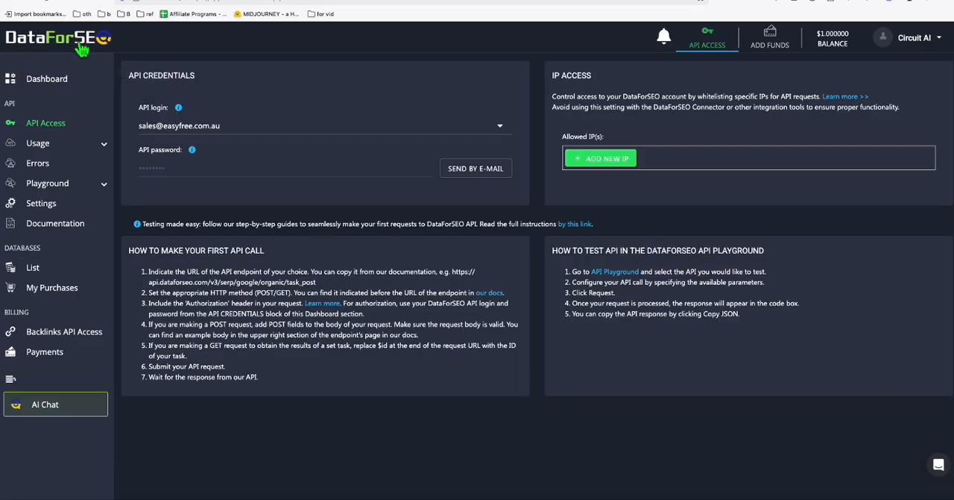
{"action": "mouse_move", "coordinate": [230, 150]}
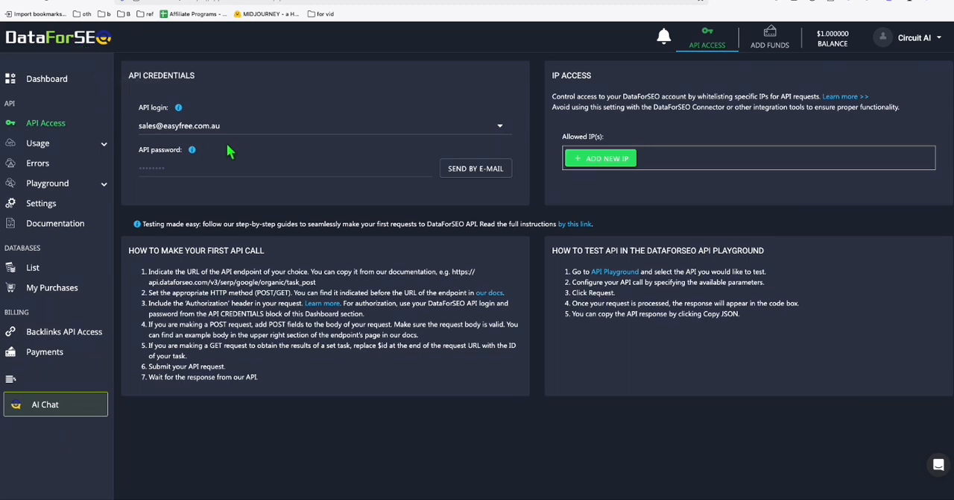
{"action": "mouse_move", "coordinate": [704, 71]}
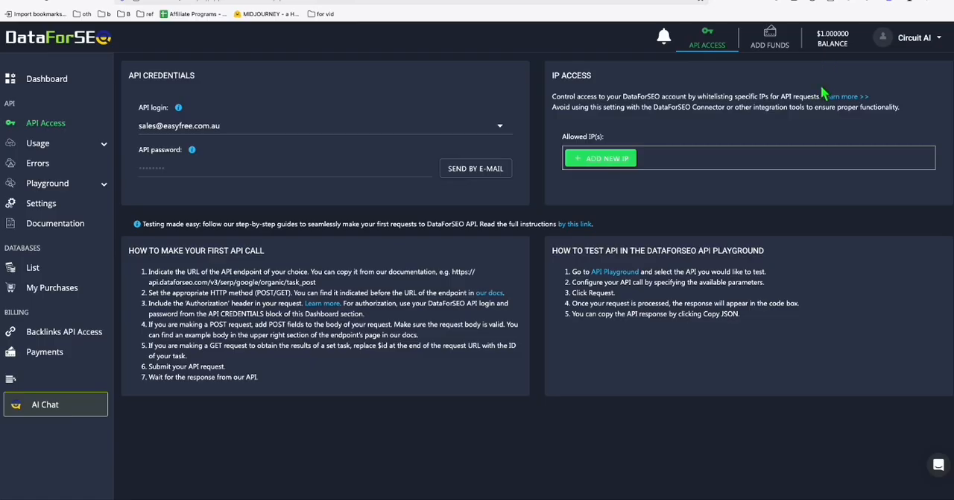
{"action": "mouse_move", "coordinate": [191, 164]}
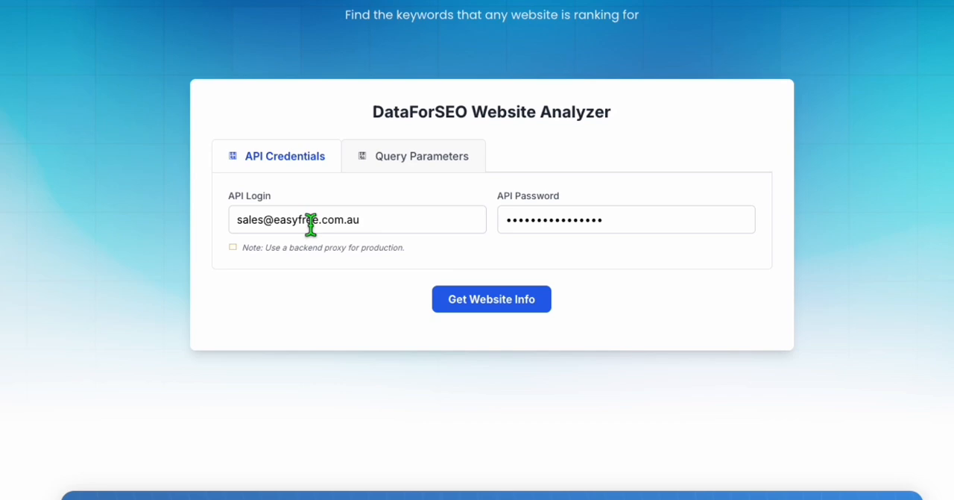
Switch to Query Parameters, with location United States and language English
{"action": "left_click", "coordinate": [422, 156]}
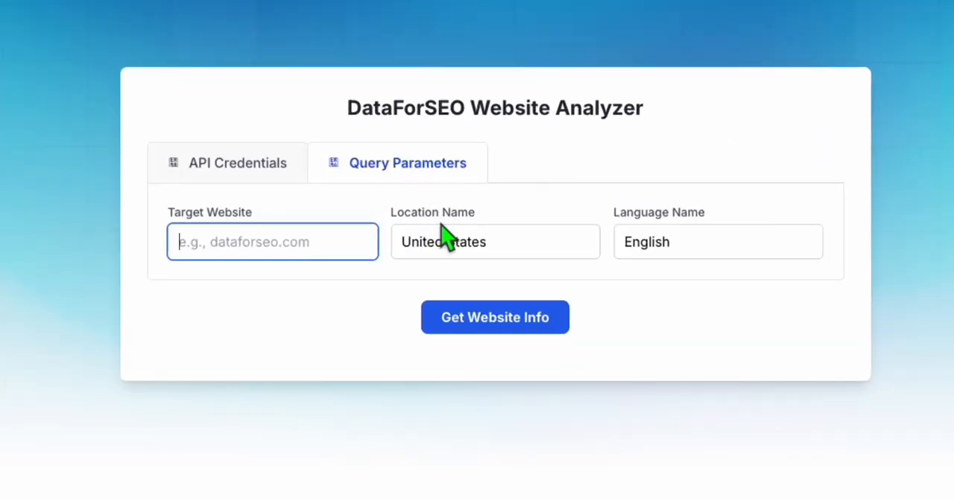
{"action": "mouse_move", "coordinate": [245, 235]}
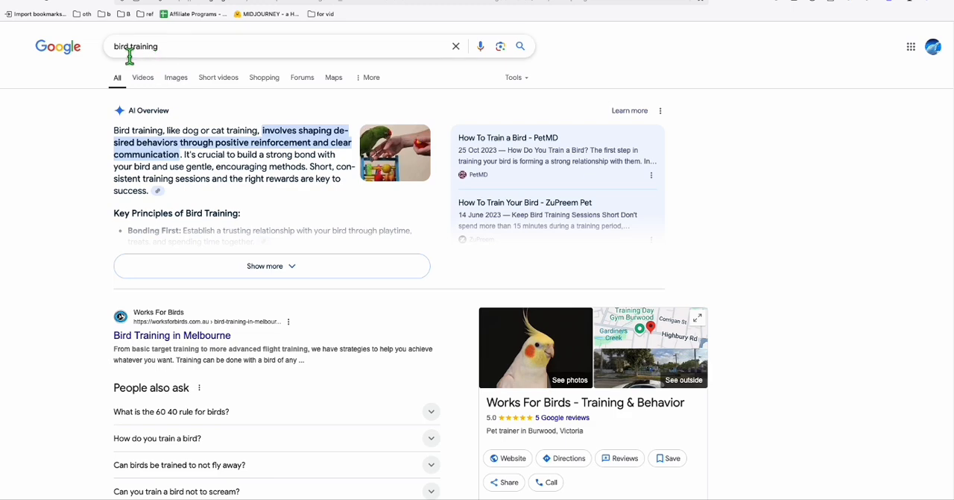
{"action": "mouse_move", "coordinate": [111, 363]}
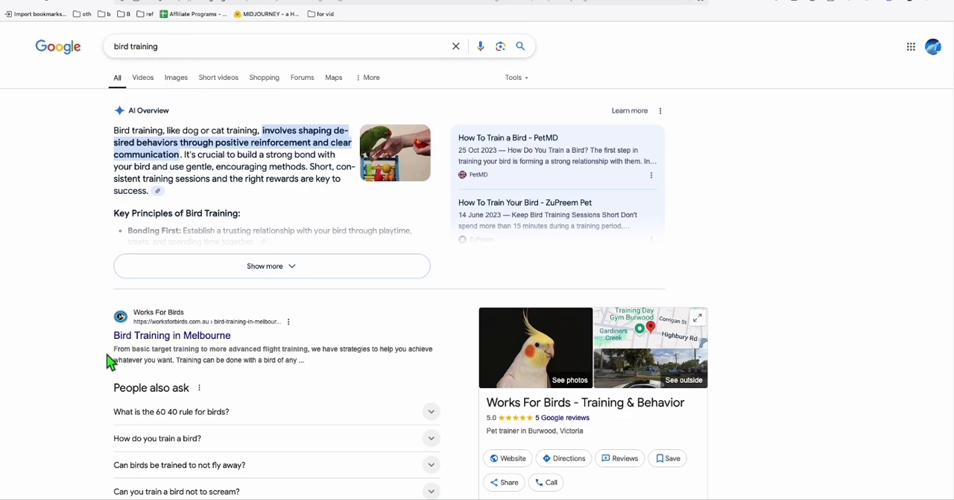
Browse the bird training results and open the BirdTricks Parrot Training article
{"action": "scroll", "scroll_direction": "down", "scroll_amount": 3}
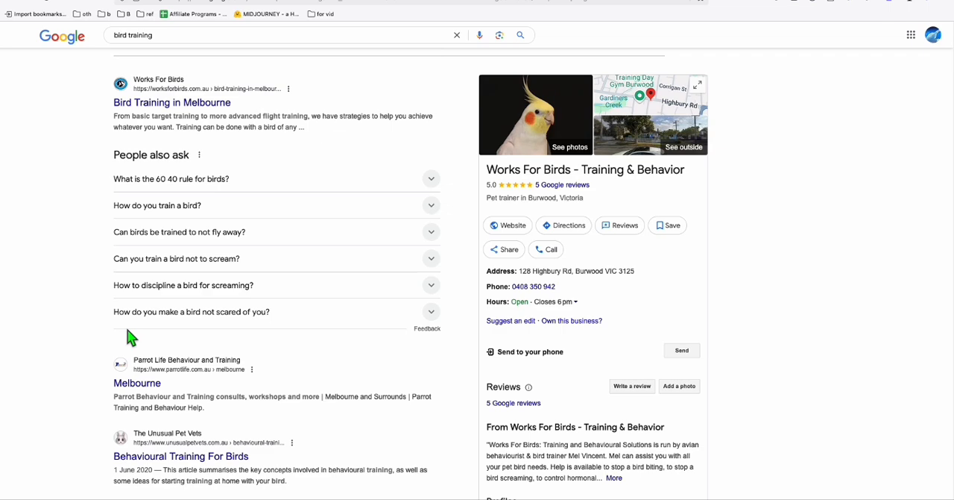
{"action": "scroll", "scroll_direction": "down", "scroll_amount": 3}
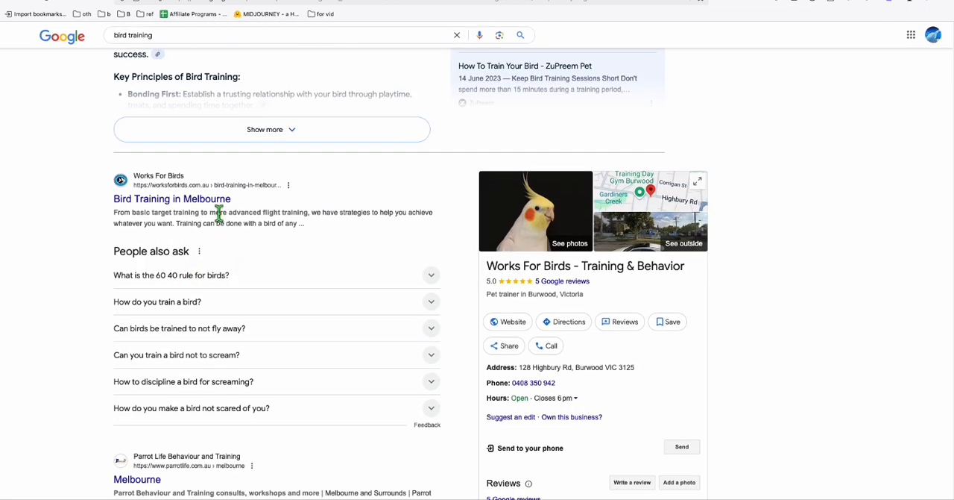
{"action": "scroll", "scroll_direction": "down", "scroll_amount": 3}
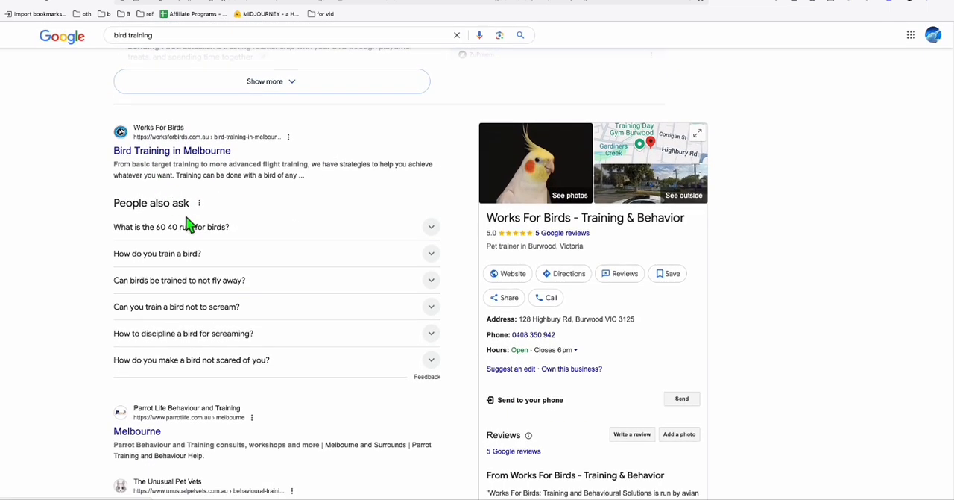
{"action": "scroll", "scroll_direction": "up", "scroll_amount": 3}
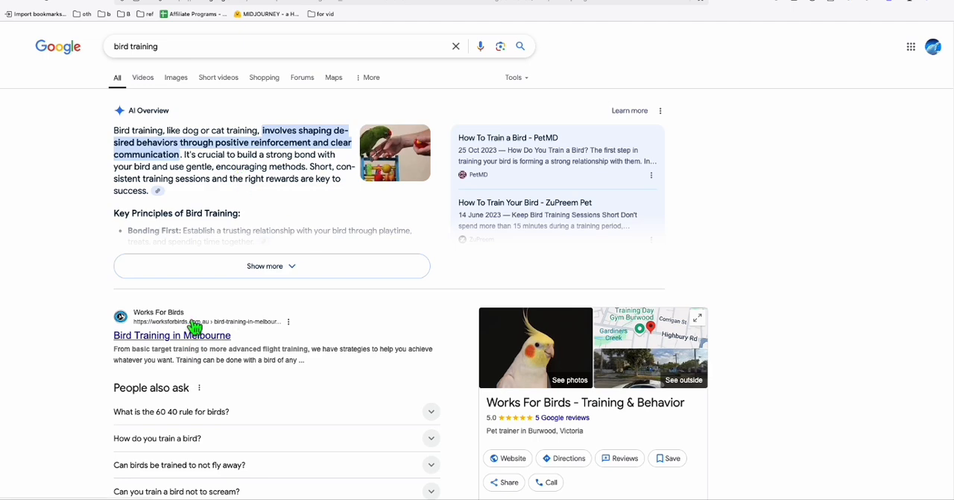
{"action": "scroll", "scroll_direction": "down", "scroll_amount": 3}
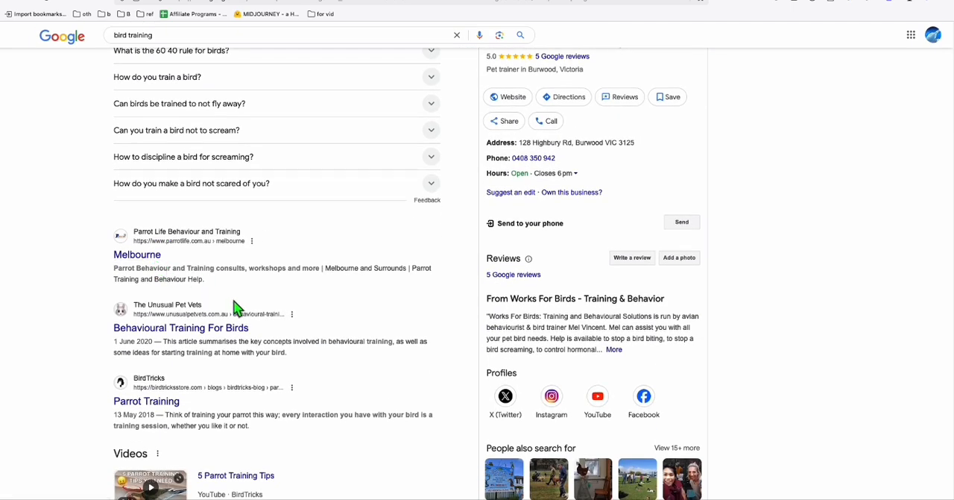
{"action": "scroll", "scroll_direction": "down", "scroll_amount": 3}
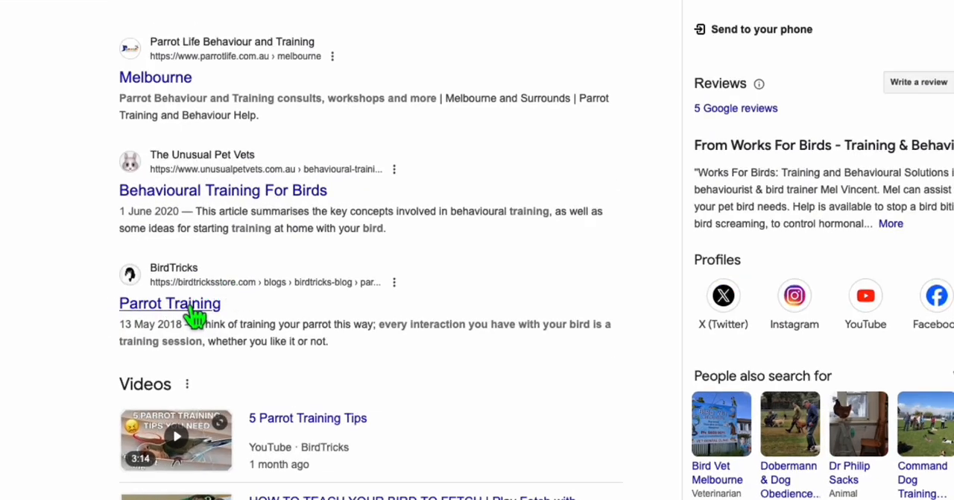
{"action": "mouse_move", "coordinate": [207, 315]}
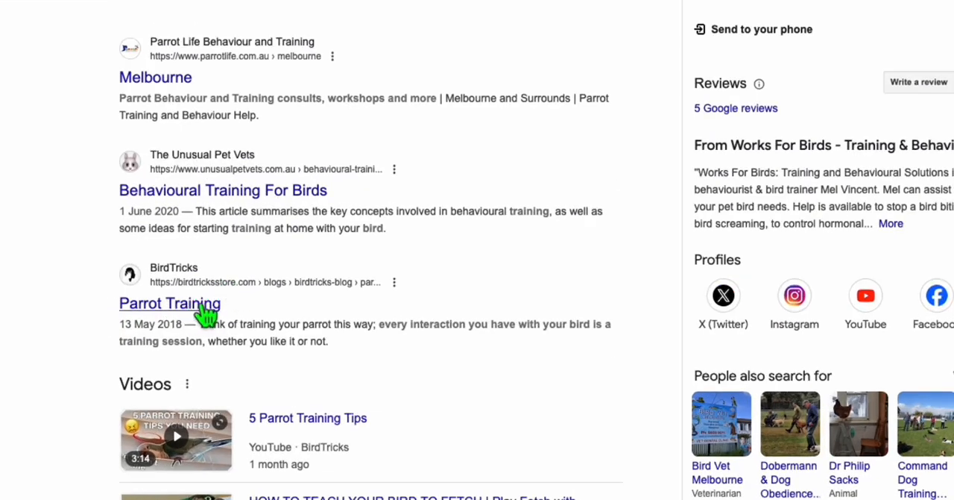
{"action": "left_click", "coordinate": [169, 303]}
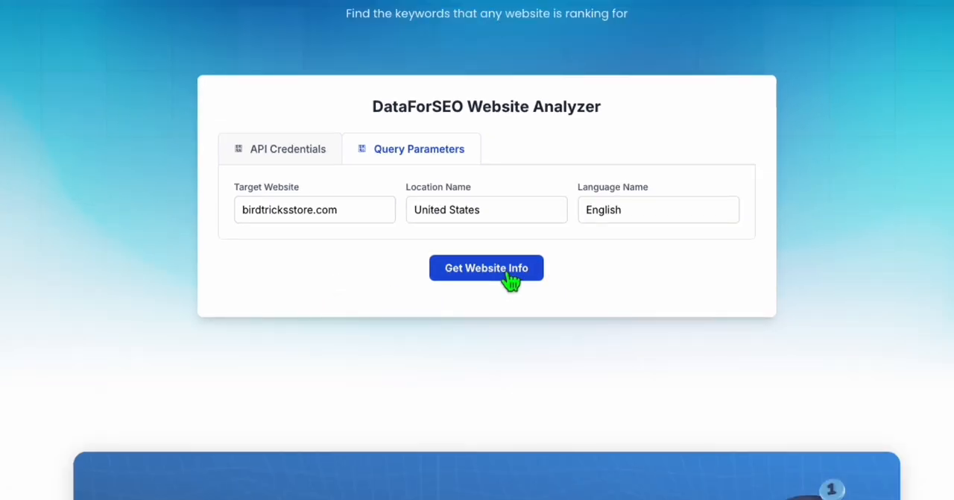
Analyze birdtricksstore.com: 16,228 ranked keywords, 49,195 monthly traffic, 20 of 250 keywords listed
{"action": "left_click", "coordinate": [486, 267]}
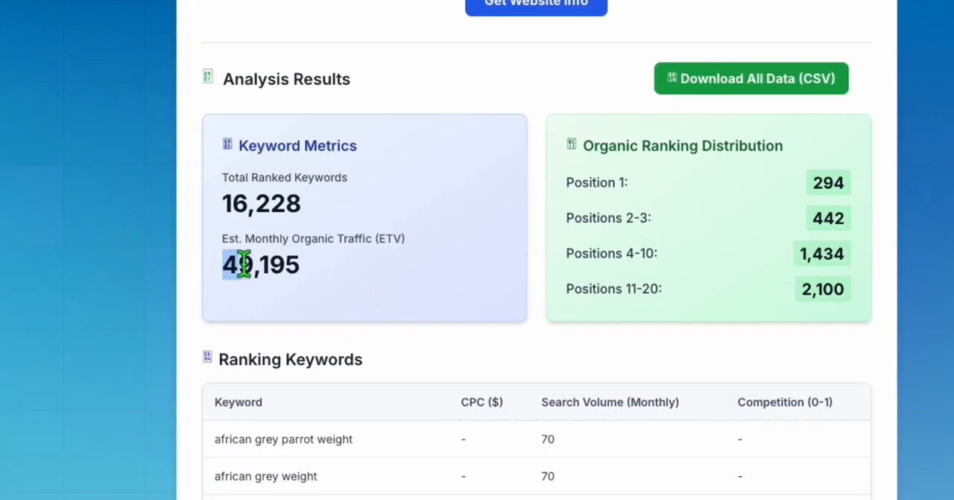
{"action": "scroll", "scroll_direction": "down", "scroll_amount": 3}
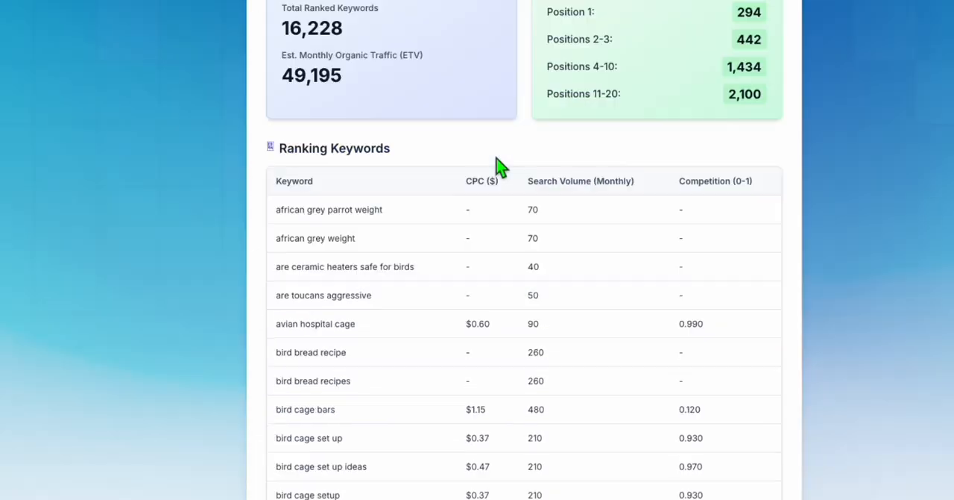
{"action": "scroll", "scroll_direction": "down", "scroll_amount": 3}
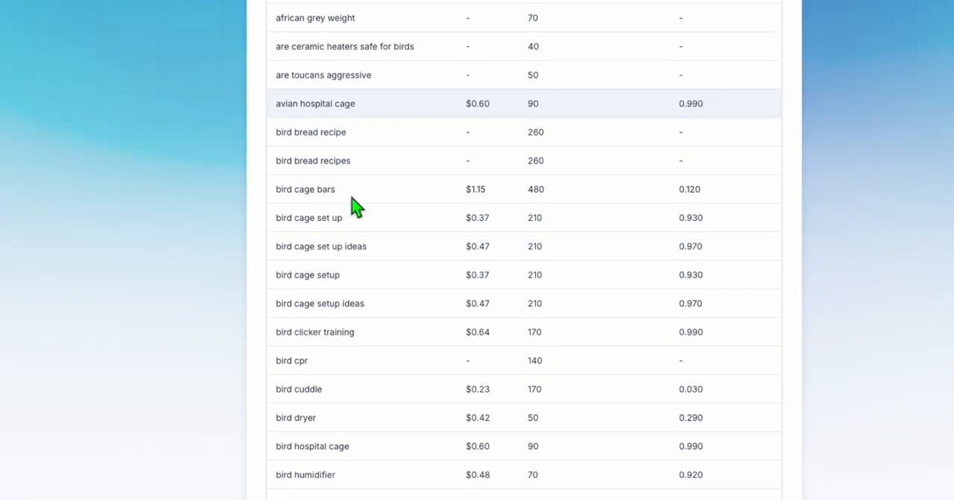
{"action": "scroll", "scroll_direction": "down", "scroll_amount": 3}
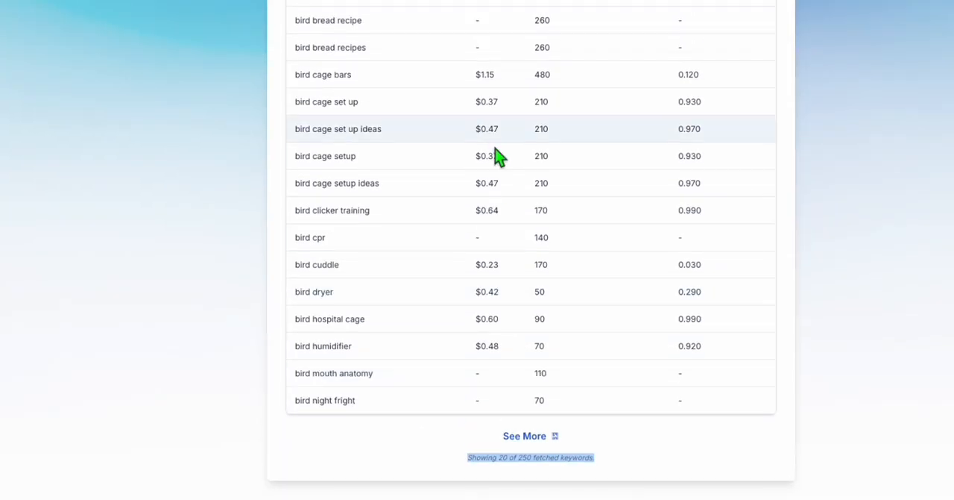
{"action": "scroll", "scroll_direction": "up", "scroll_amount": 3}
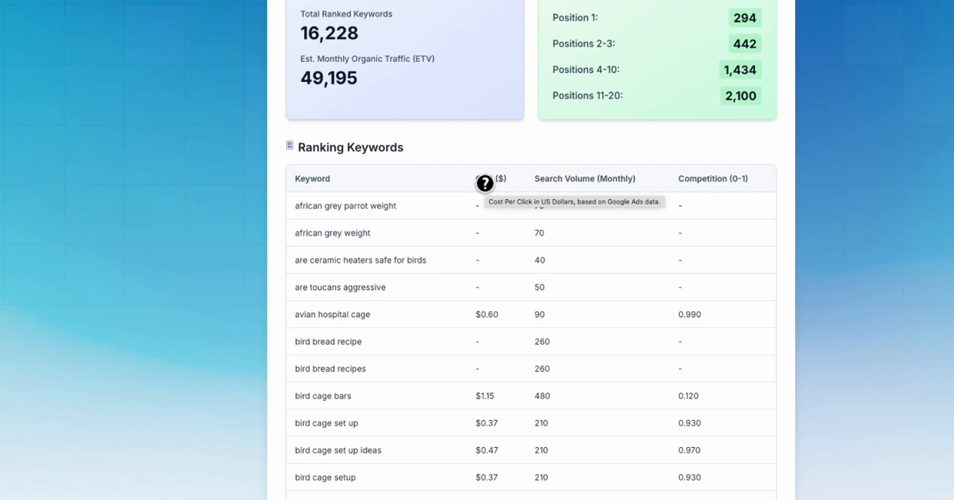
{"action": "scroll", "scroll_direction": "down", "scroll_amount": 3}
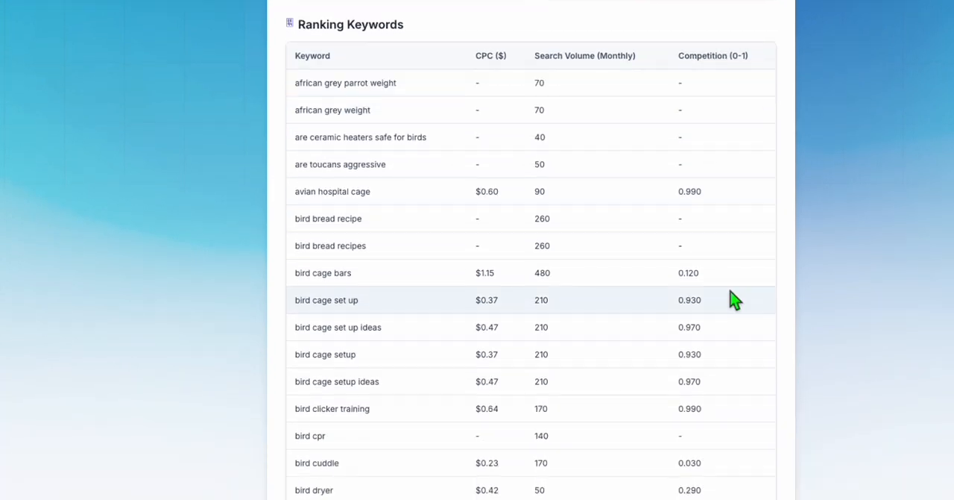
{"action": "mouse_move", "coordinate": [748, 104]}
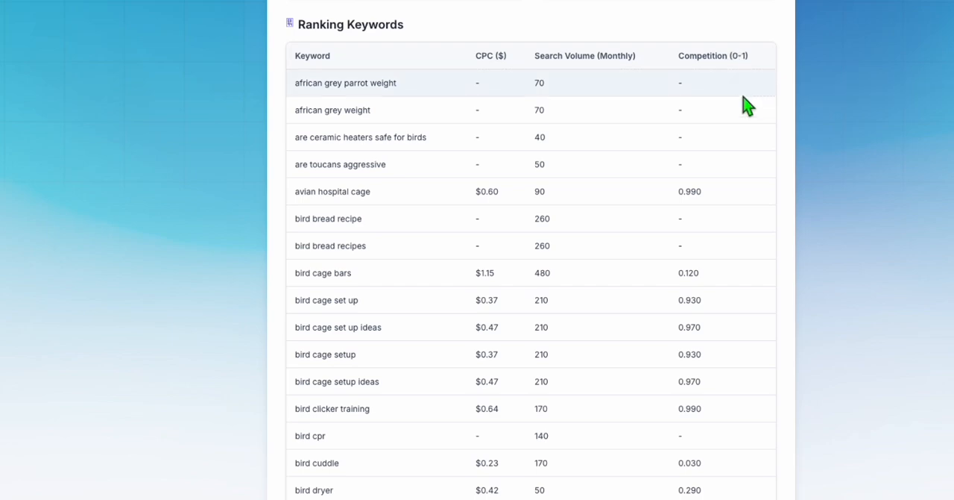
{"action": "scroll", "scroll_direction": "down", "scroll_amount": 3}
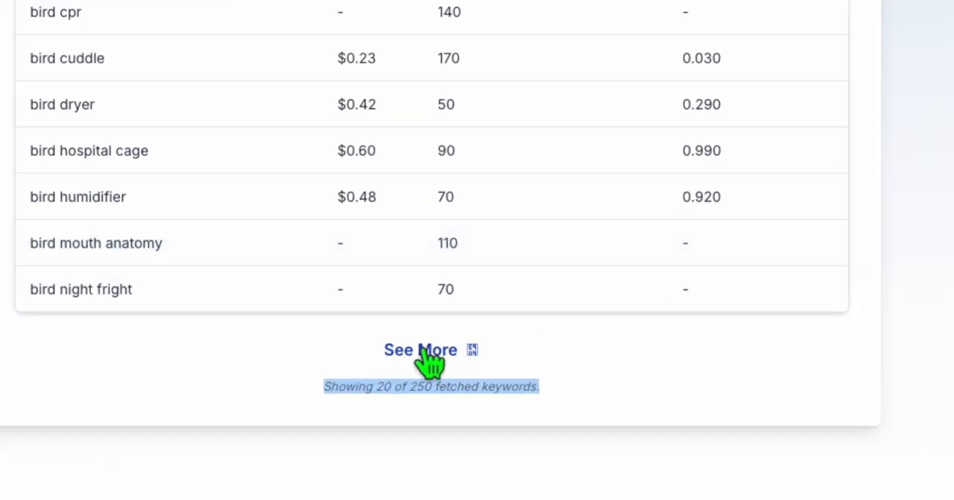
Load more birdtricksstore.com ranking keywords and scroll through the expanded list
{"action": "left_click", "coordinate": [420, 350]}
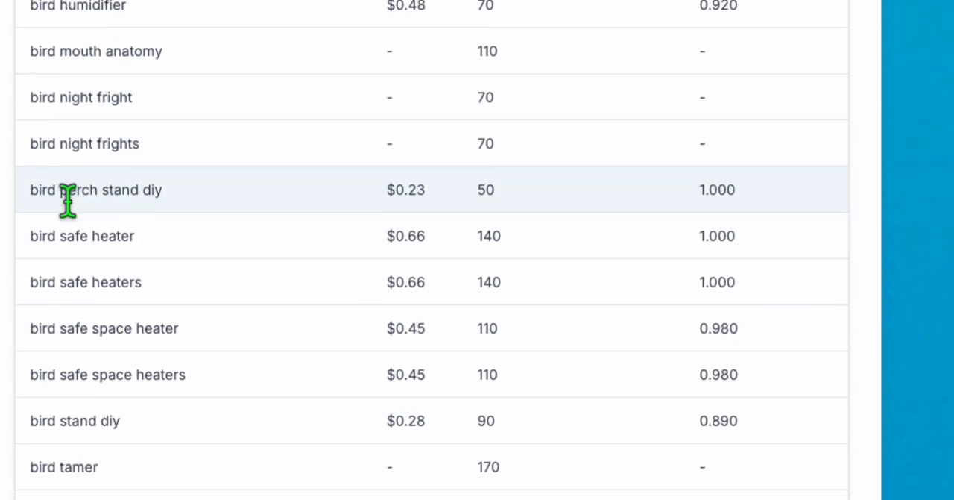
{"action": "scroll", "scroll_direction": "down", "scroll_amount": 3}
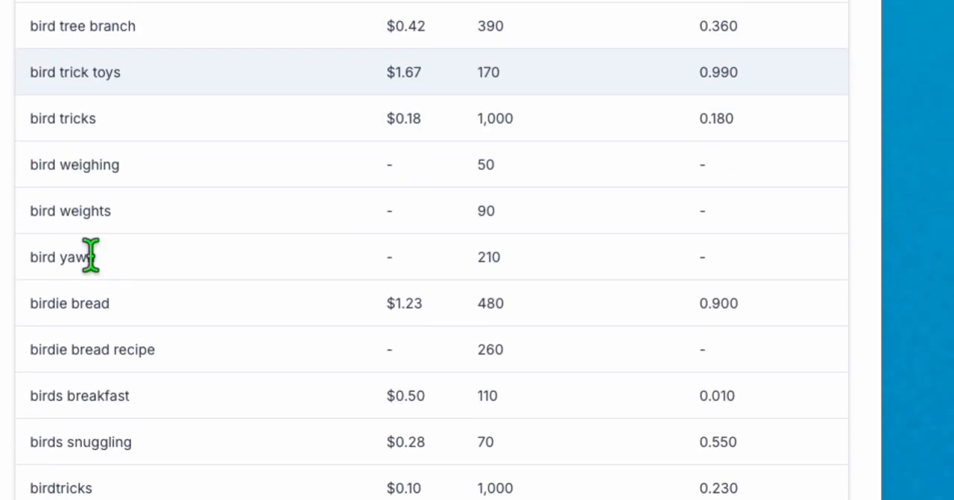
{"action": "scroll", "scroll_direction": "down", "scroll_amount": 3}
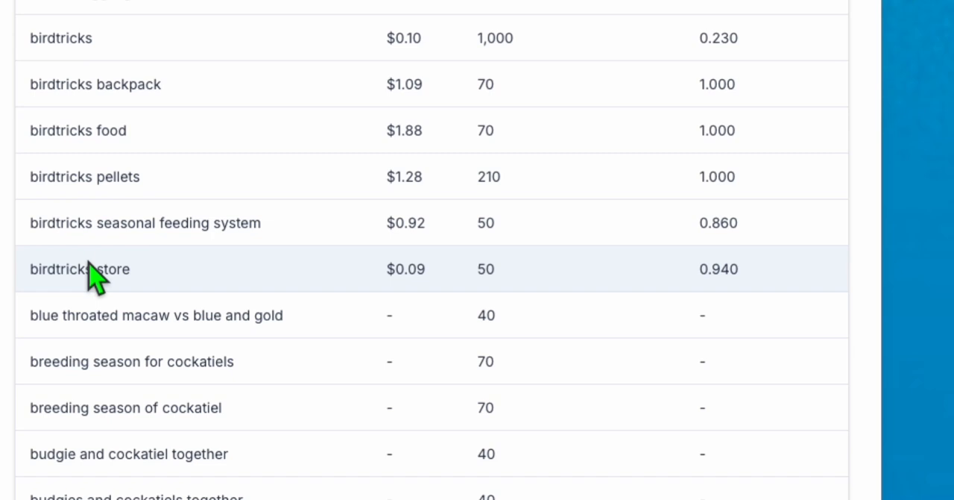
{"action": "scroll", "scroll_direction": "down", "scroll_amount": 3}
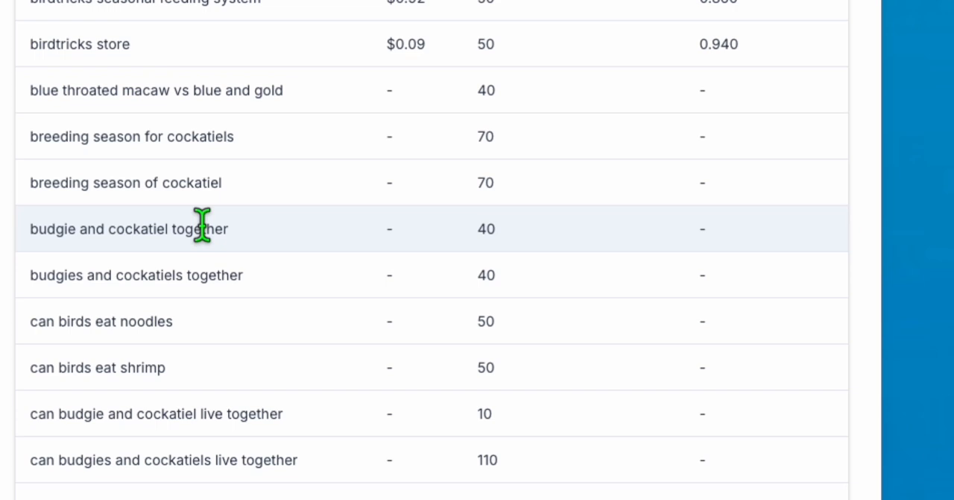
{"action": "scroll", "scroll_direction": "down", "scroll_amount": 3}
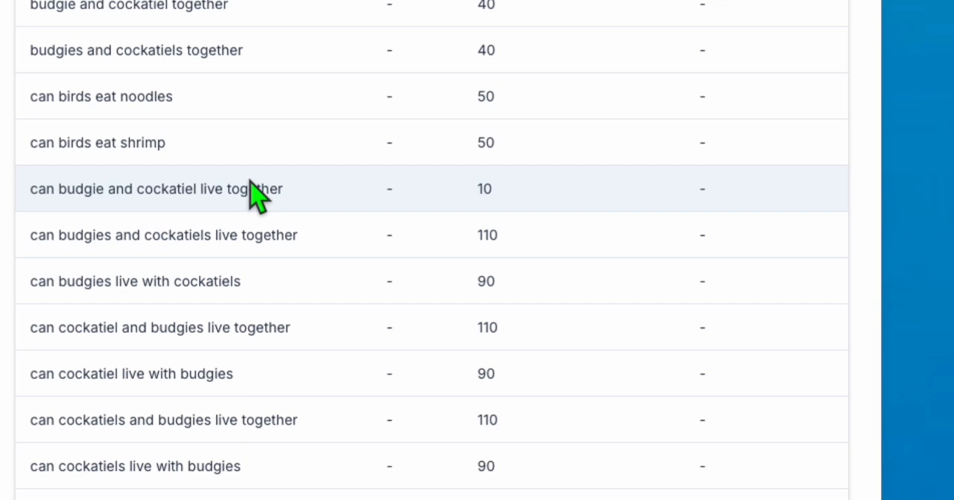
{"action": "mouse_move", "coordinate": [273, 219]}
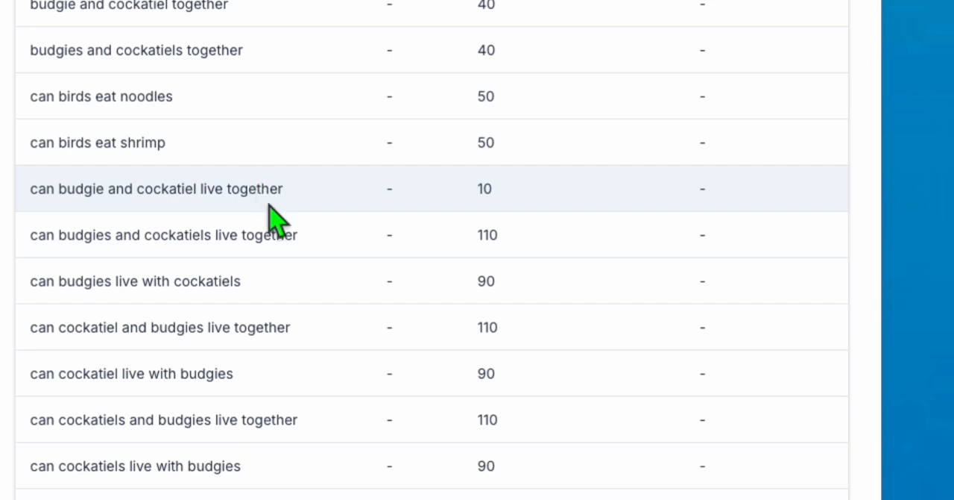
{"action": "scroll", "scroll_direction": "down", "scroll_amount": 3}
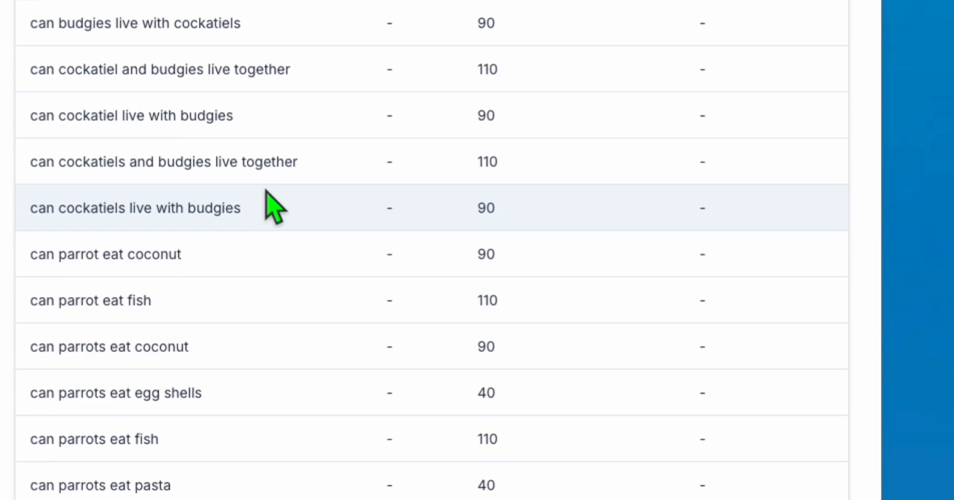
{"action": "scroll", "scroll_direction": "down", "scroll_amount": 3}
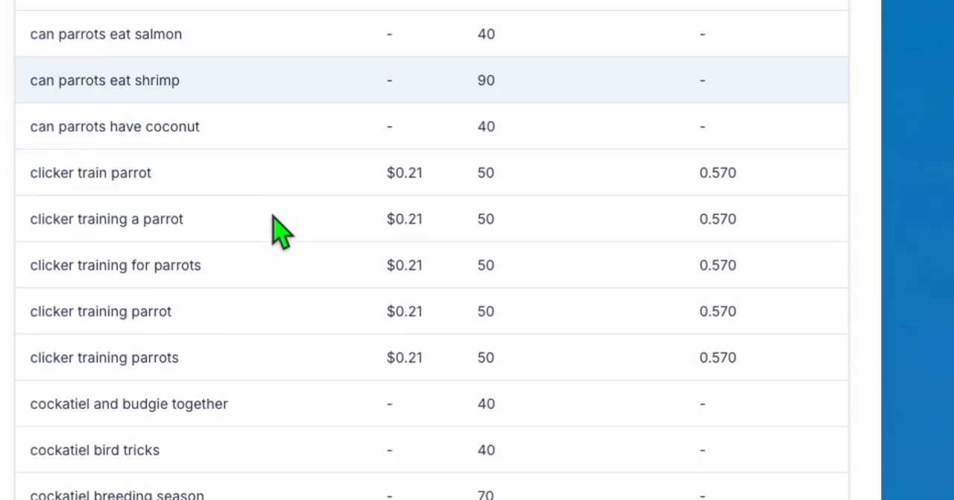
{"action": "scroll", "scroll_direction": "down", "scroll_amount": 3}
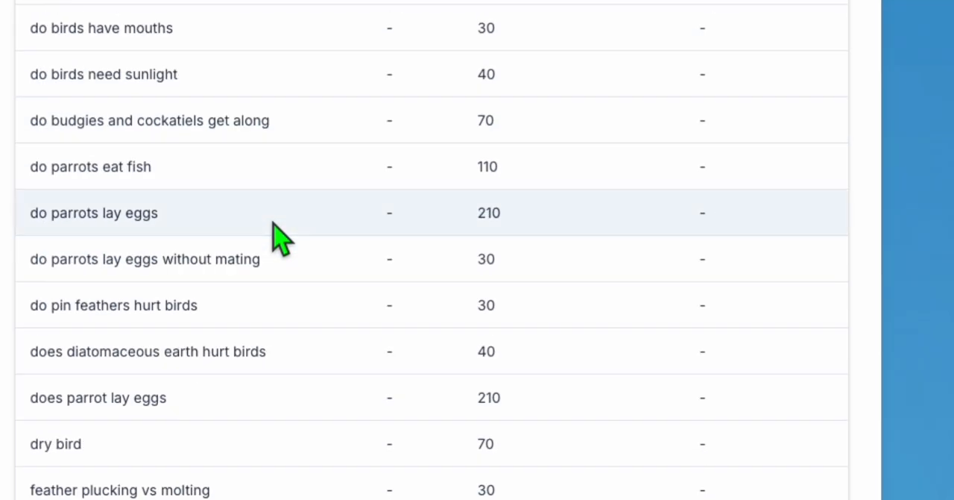
{"action": "scroll", "scroll_direction": "up", "scroll_amount": 3}
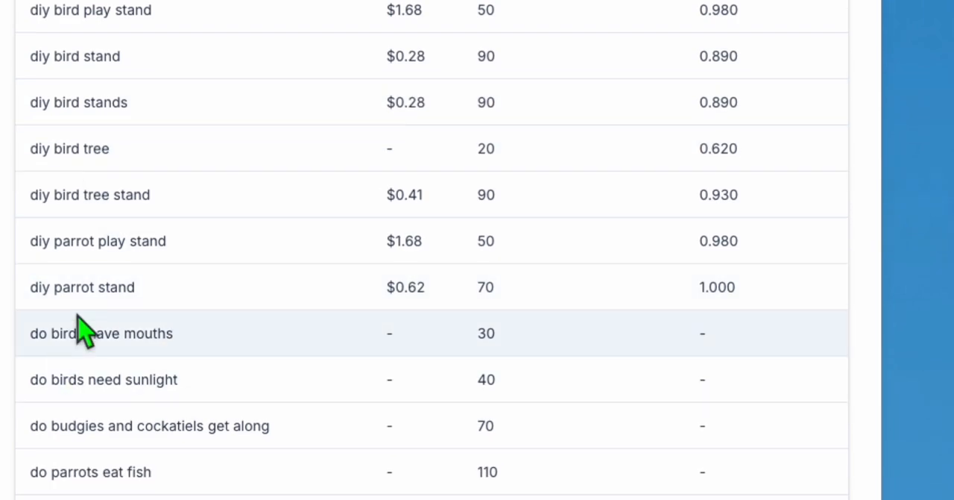
{"action": "scroll", "scroll_direction": "down", "scroll_amount": 3}
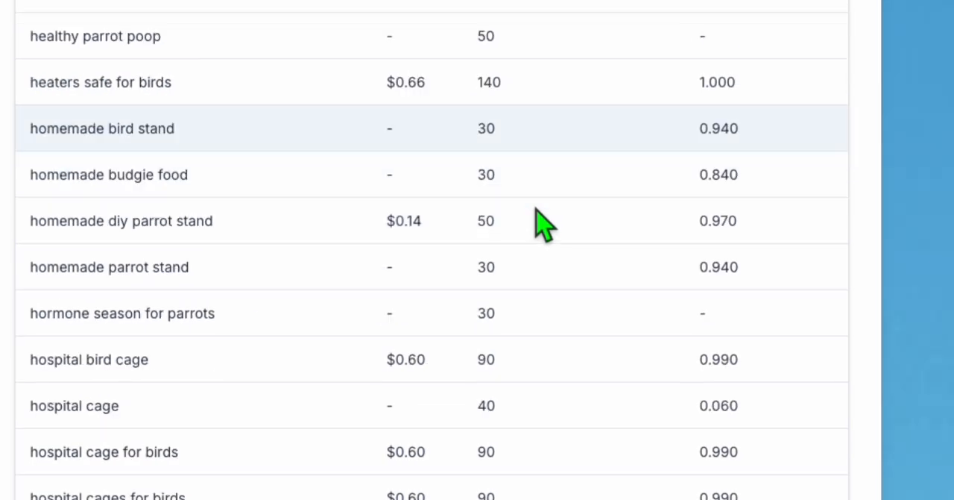
{"action": "scroll", "scroll_direction": "down", "scroll_amount": 3}
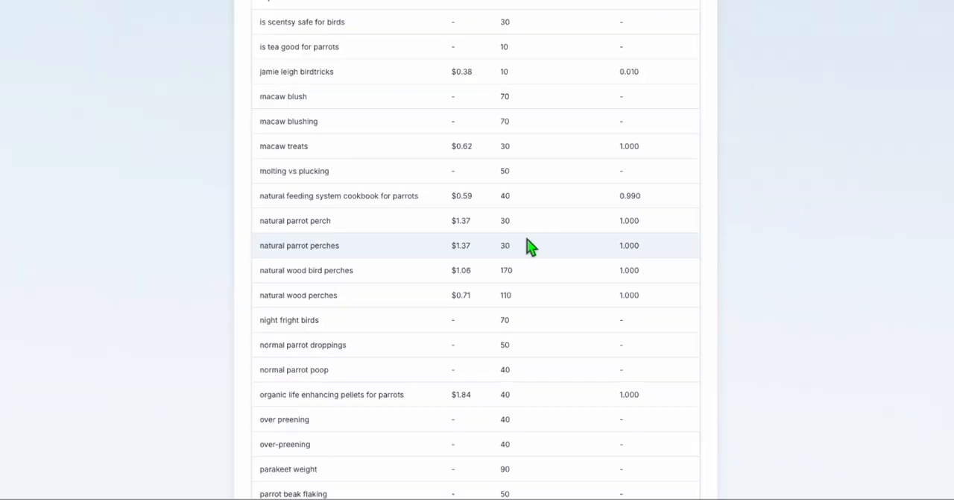
{"action": "scroll", "scroll_direction": "up", "scroll_amount": 3}
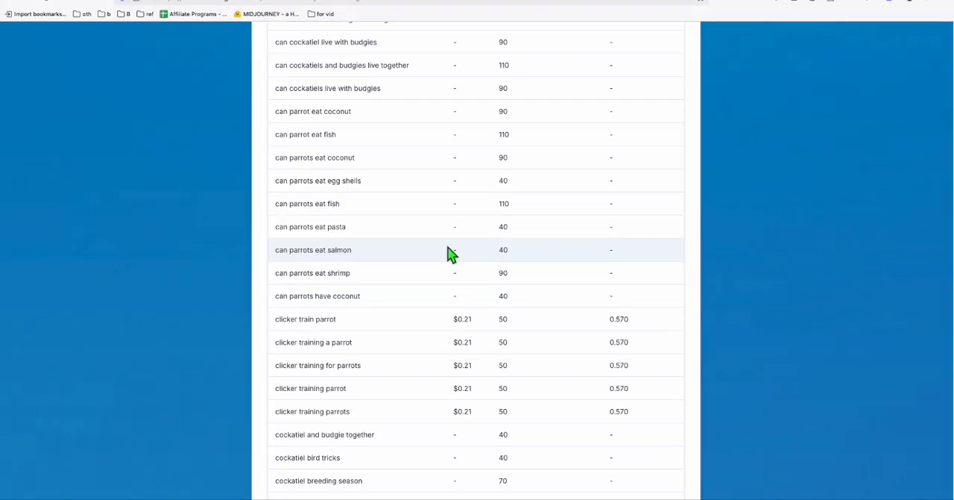
{"action": "scroll", "scroll_direction": "up", "scroll_amount": 3}
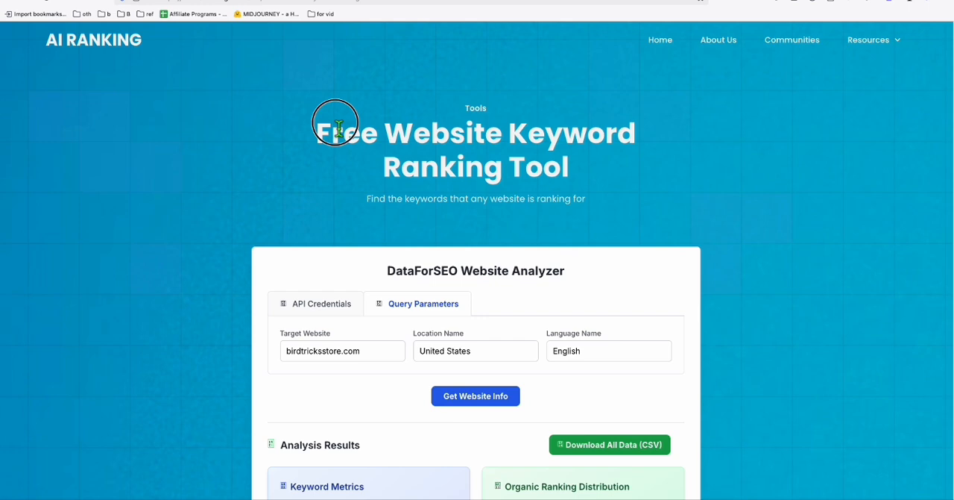
{"action": "mouse_move", "coordinate": [571, 135]}
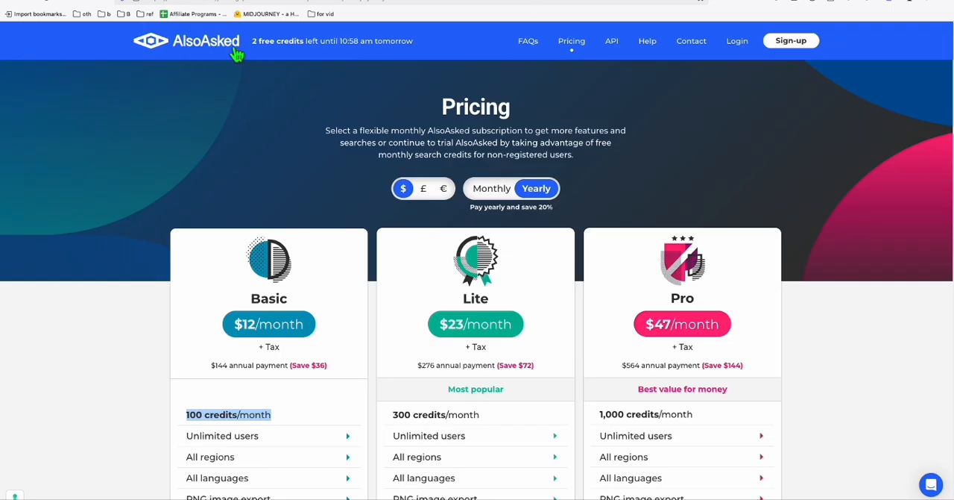
Scroll the AlsoAsked pricing page to review the Basic, Lite and Pro yearly plans
{"action": "scroll", "scroll_direction": "down", "scroll_amount": 3}
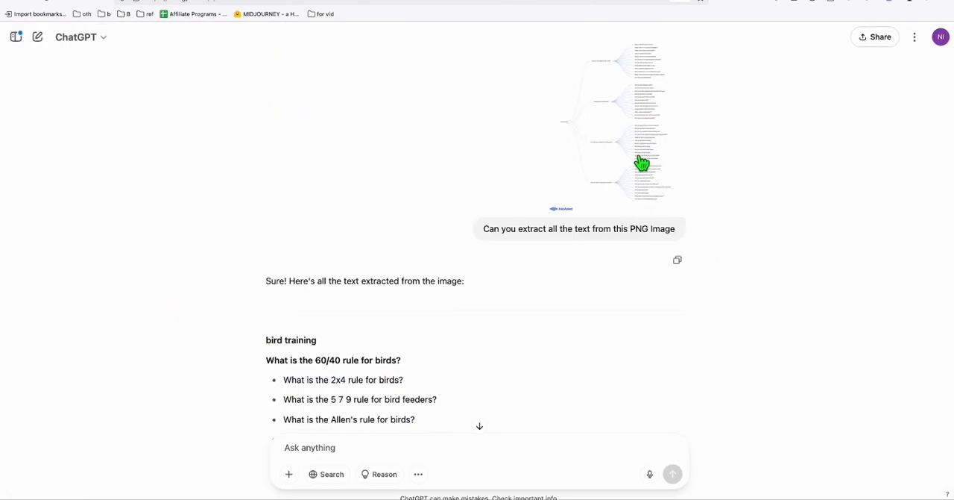
{"action": "scroll", "scroll_direction": "down", "scroll_amount": 3}
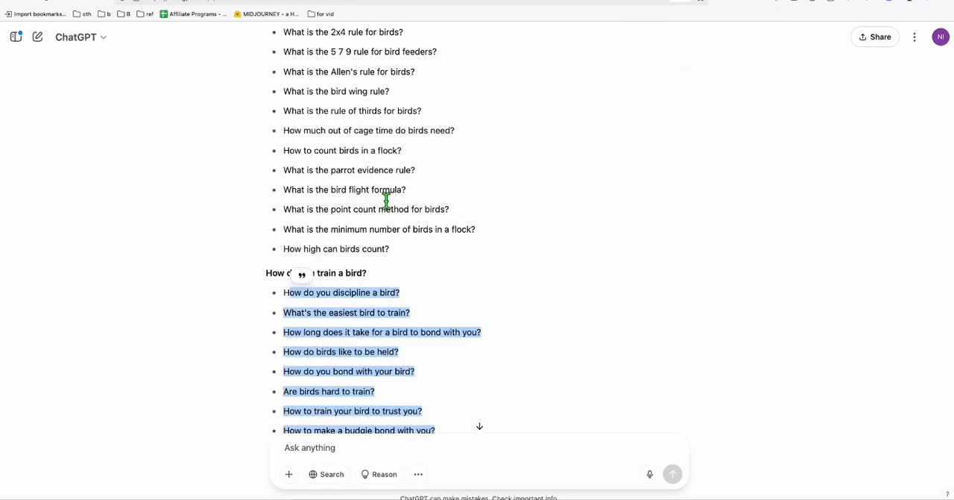
{"action": "scroll", "scroll_direction": "down", "scroll_amount": 3}
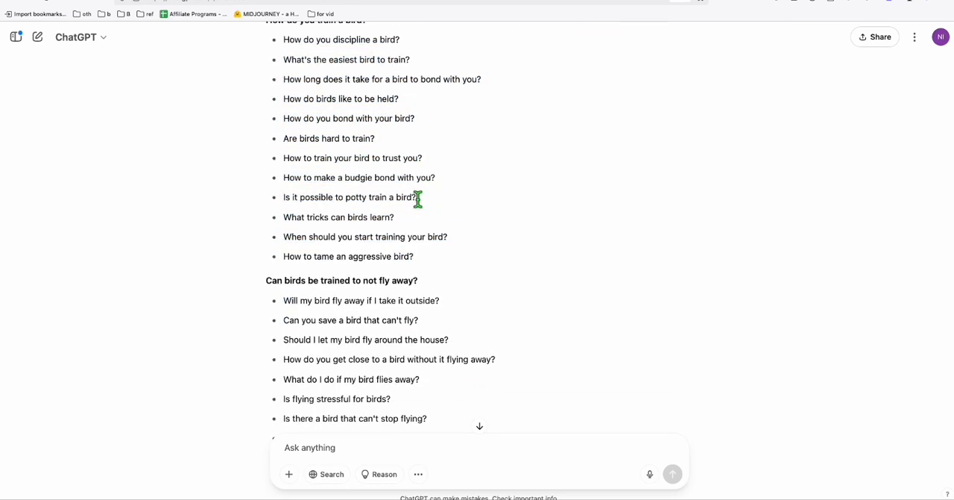
{"action": "scroll", "scroll_direction": "down", "scroll_amount": 3}
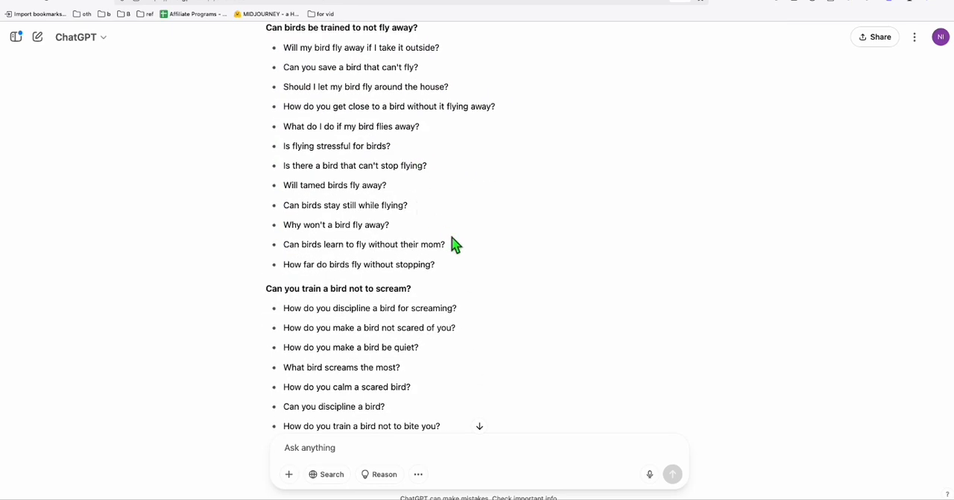
{"action": "scroll", "scroll_direction": "up", "scroll_amount": 3}
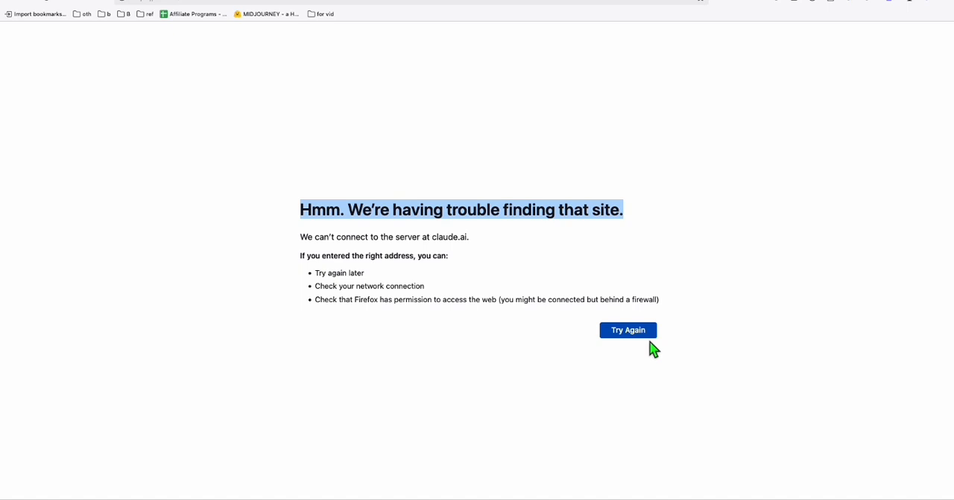
{"action": "mouse_move", "coordinate": [317, 338]}
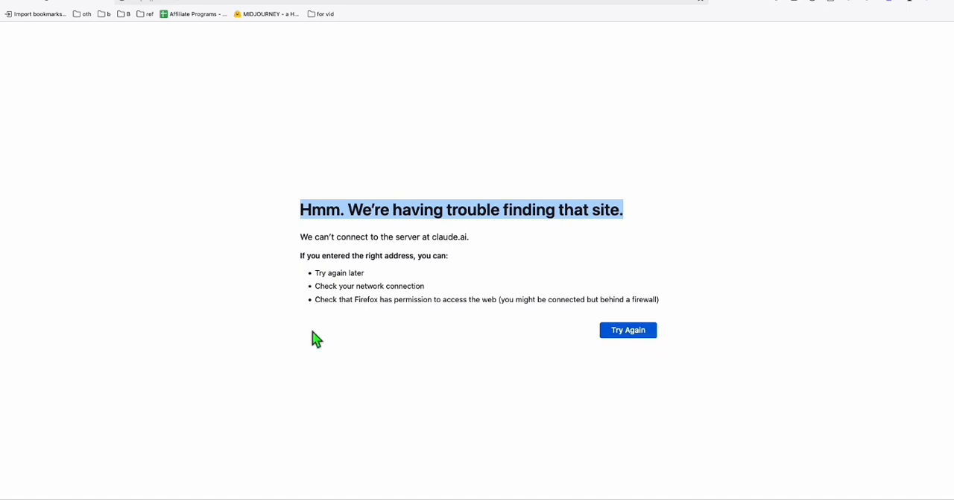
{"action": "mouse_move", "coordinate": [280, 61]}
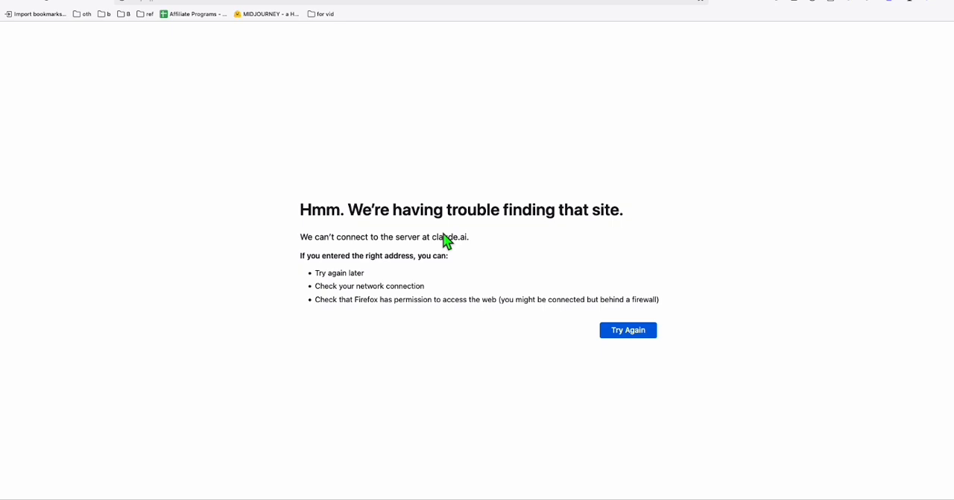
{"action": "mouse_move", "coordinate": [447, 258]}
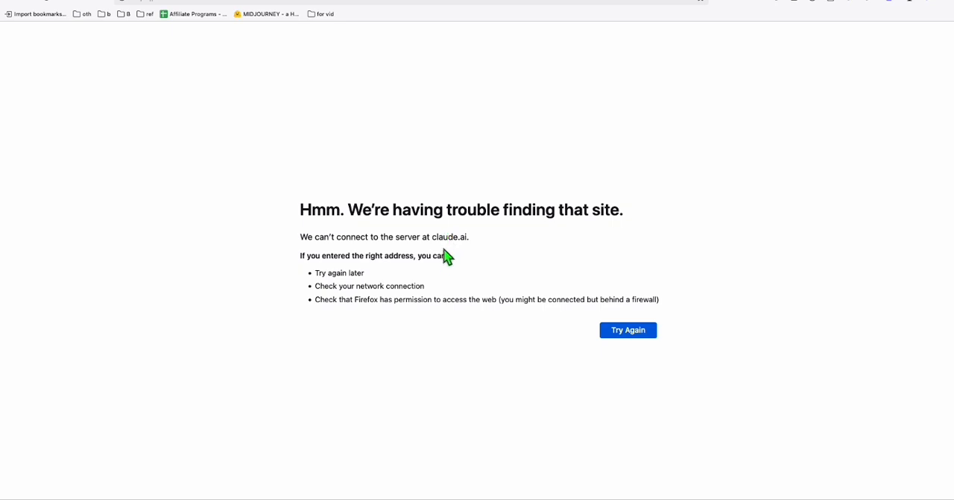
{"action": "mouse_move", "coordinate": [468, 257]}
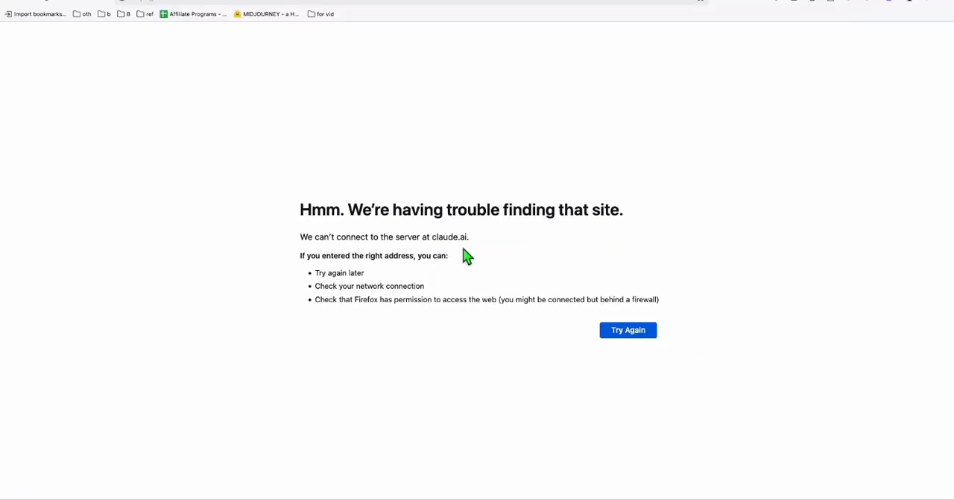
{"action": "mouse_move", "coordinate": [465, 147]}
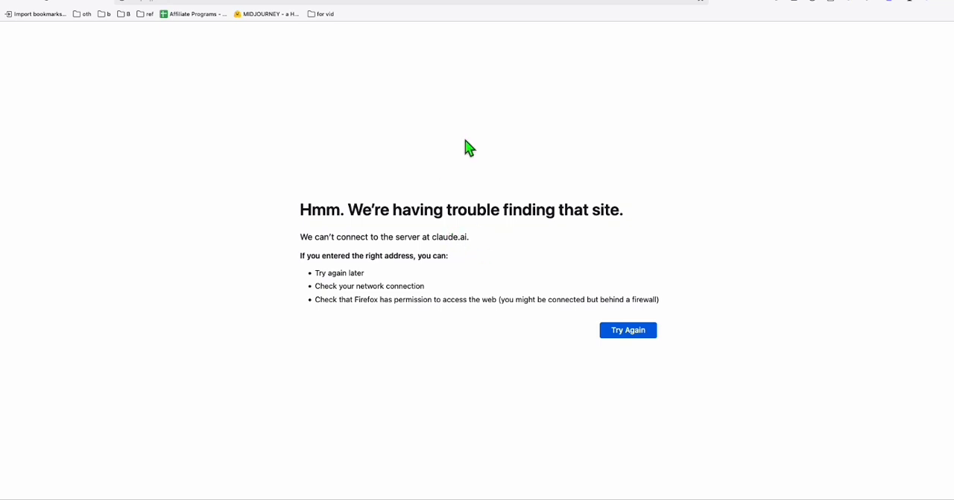
{"action": "mouse_move", "coordinate": [500, 247]}
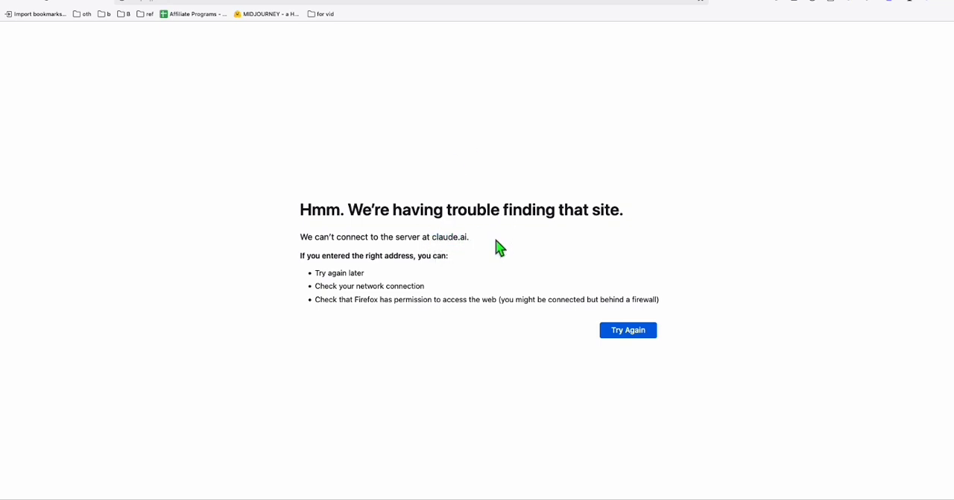
{"action": "mouse_move", "coordinate": [693, 46]}
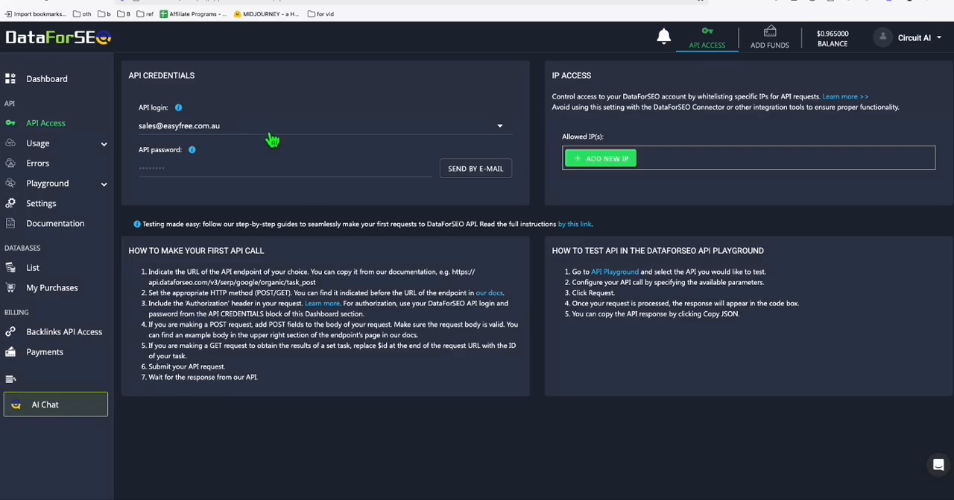
{"action": "mouse_move", "coordinate": [38, 43]}
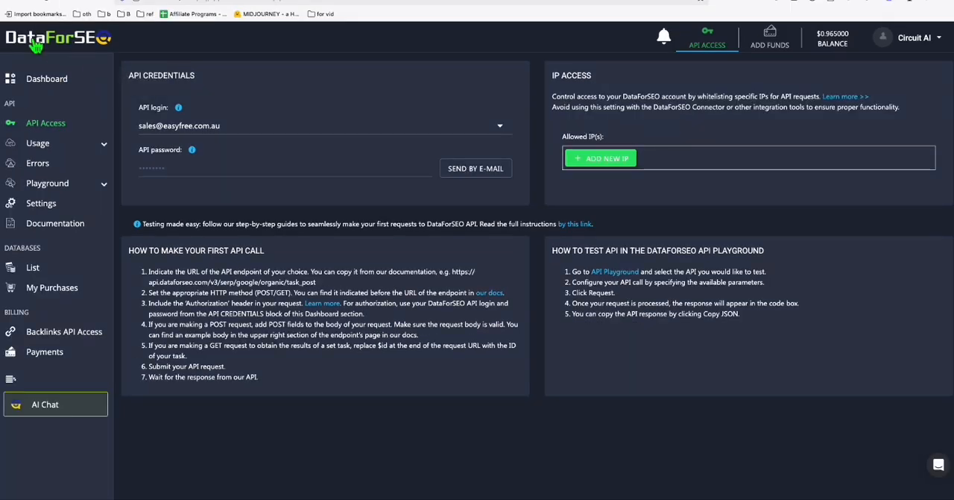
{"action": "mouse_move", "coordinate": [213, 140]}
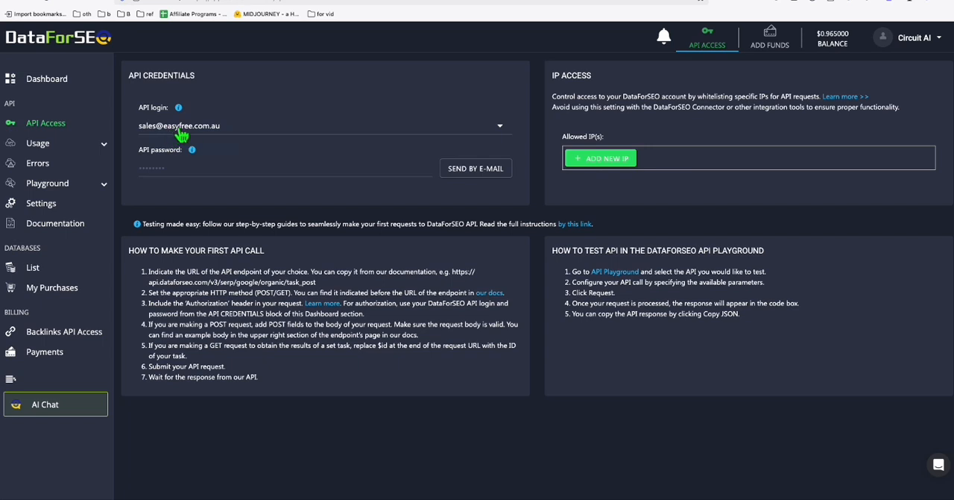
{"action": "mouse_move", "coordinate": [326, 250]}
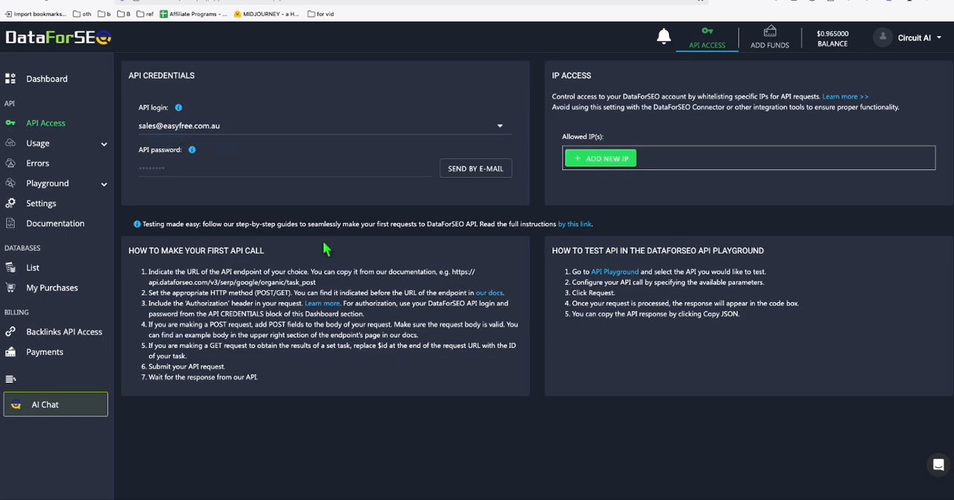
{"action": "mouse_move", "coordinate": [227, 195]}
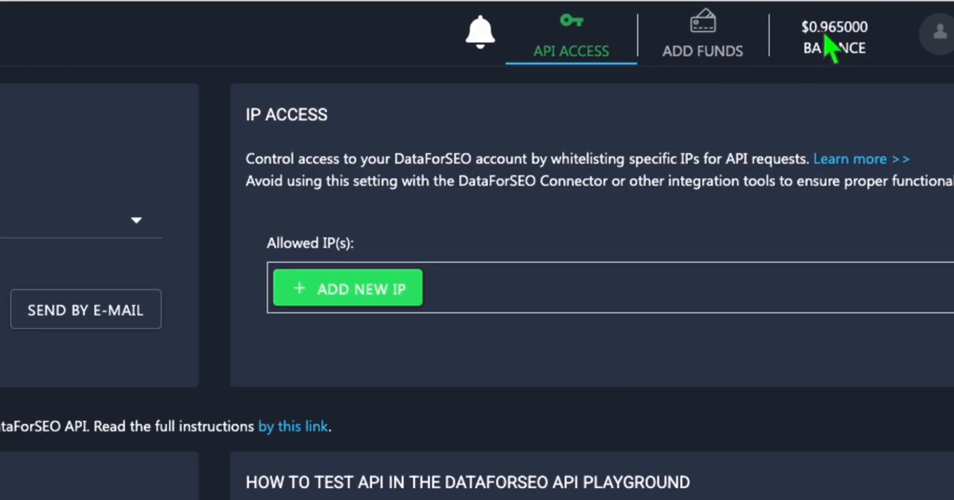
{"action": "mouse_move", "coordinate": [835, 52]}
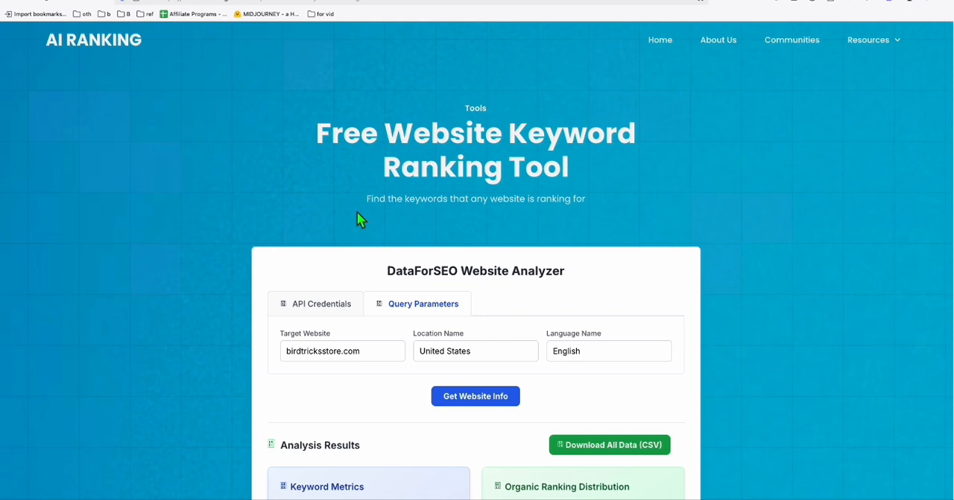
{"action": "mouse_move", "coordinate": [425, 210]}
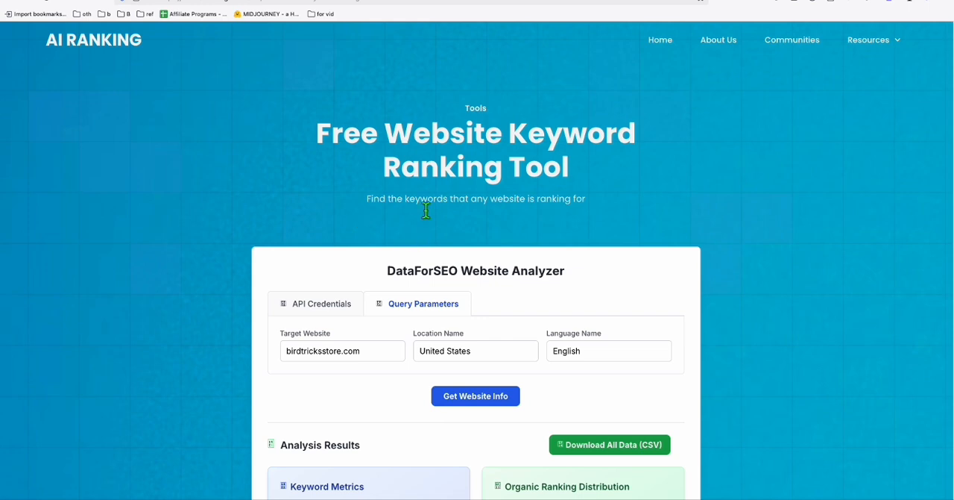
{"action": "scroll", "scroll_direction": "down", "scroll_amount": 3}
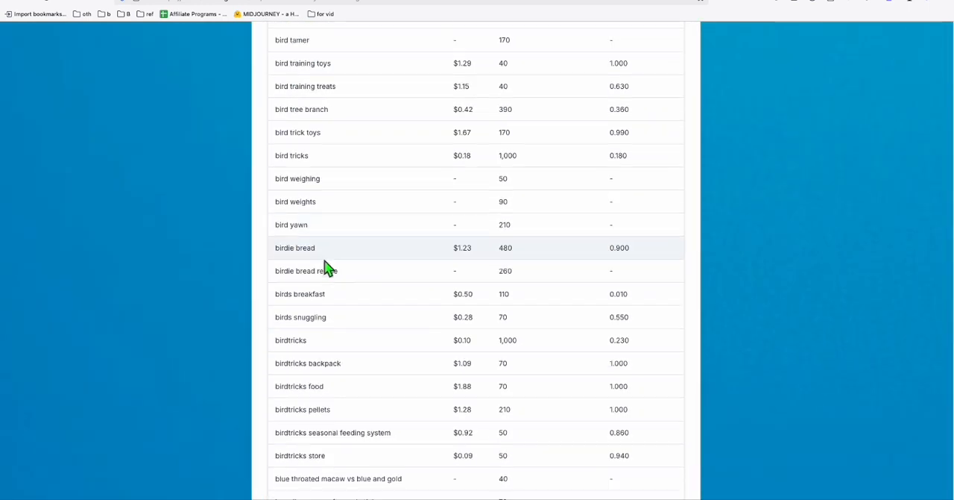
{"action": "scroll", "scroll_direction": "up", "scroll_amount": 3}
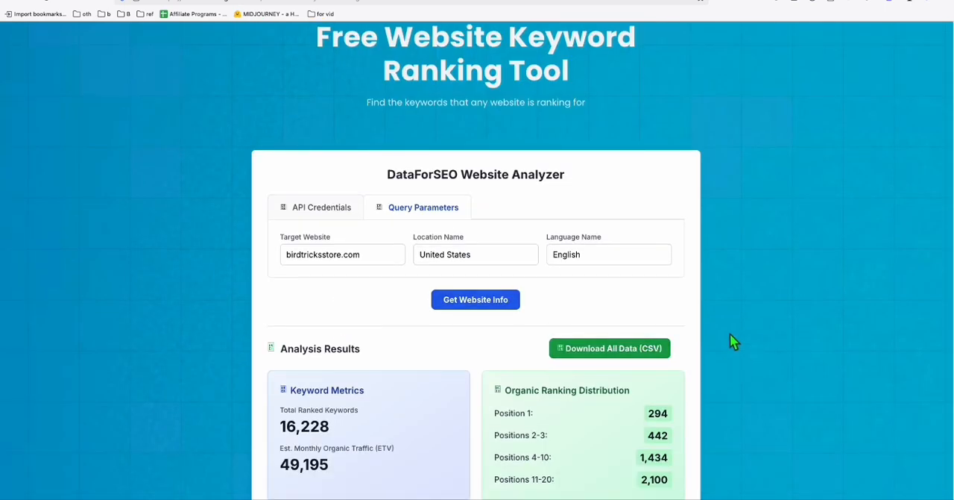
{"action": "scroll", "scroll_direction": "down", "scroll_amount": 3}
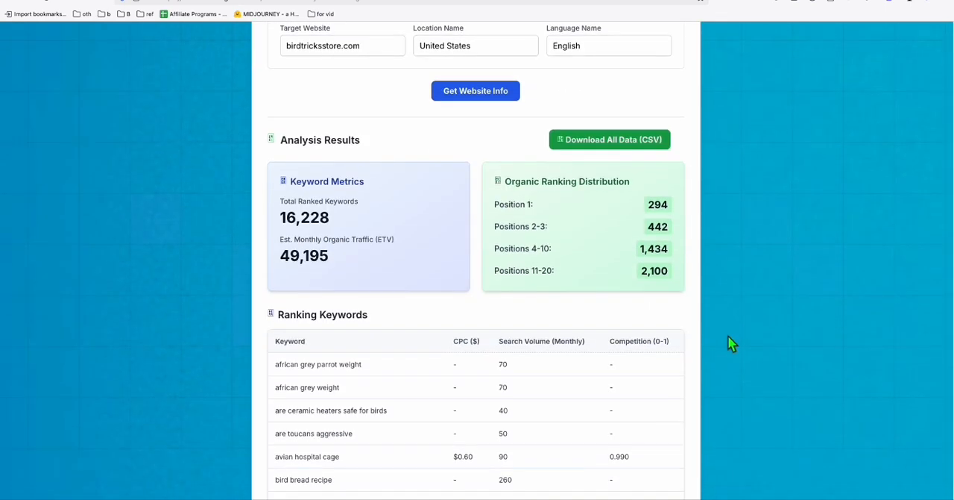
{"action": "scroll", "scroll_direction": "up", "scroll_amount": 3}
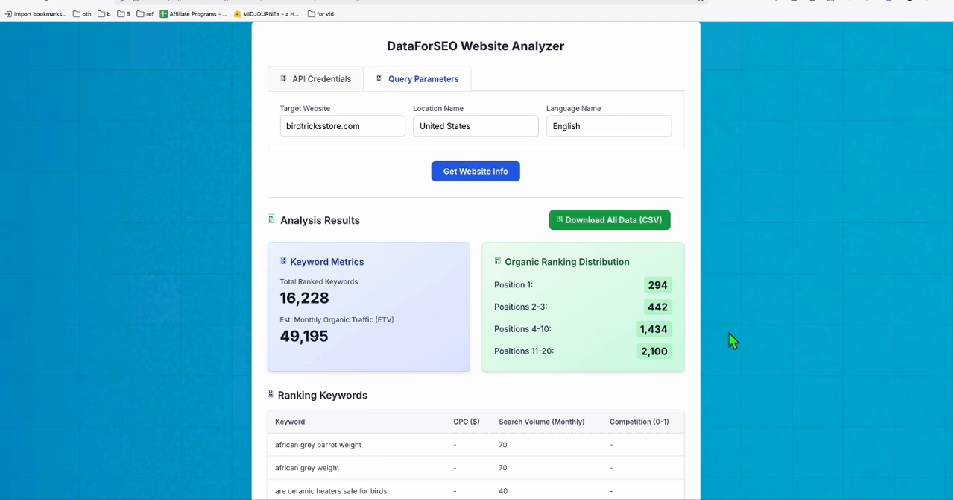
{"action": "mouse_move", "coordinate": [803, 487]}
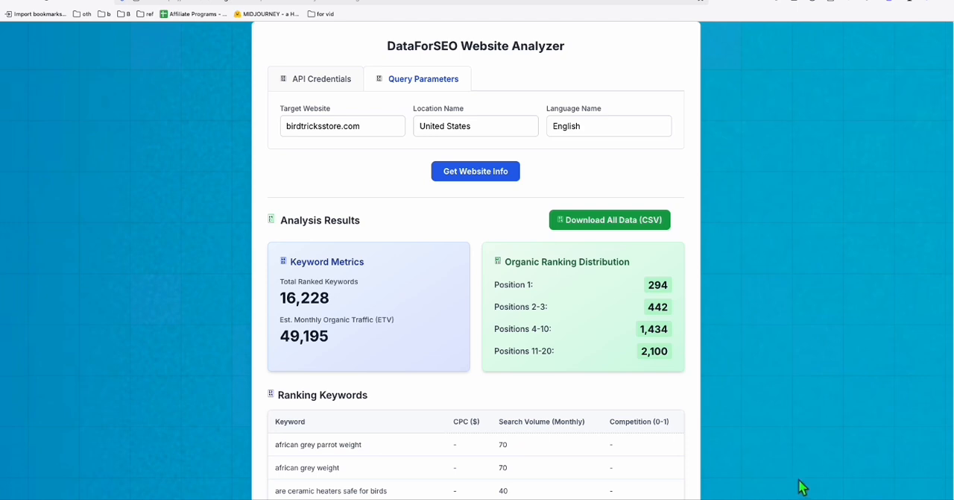